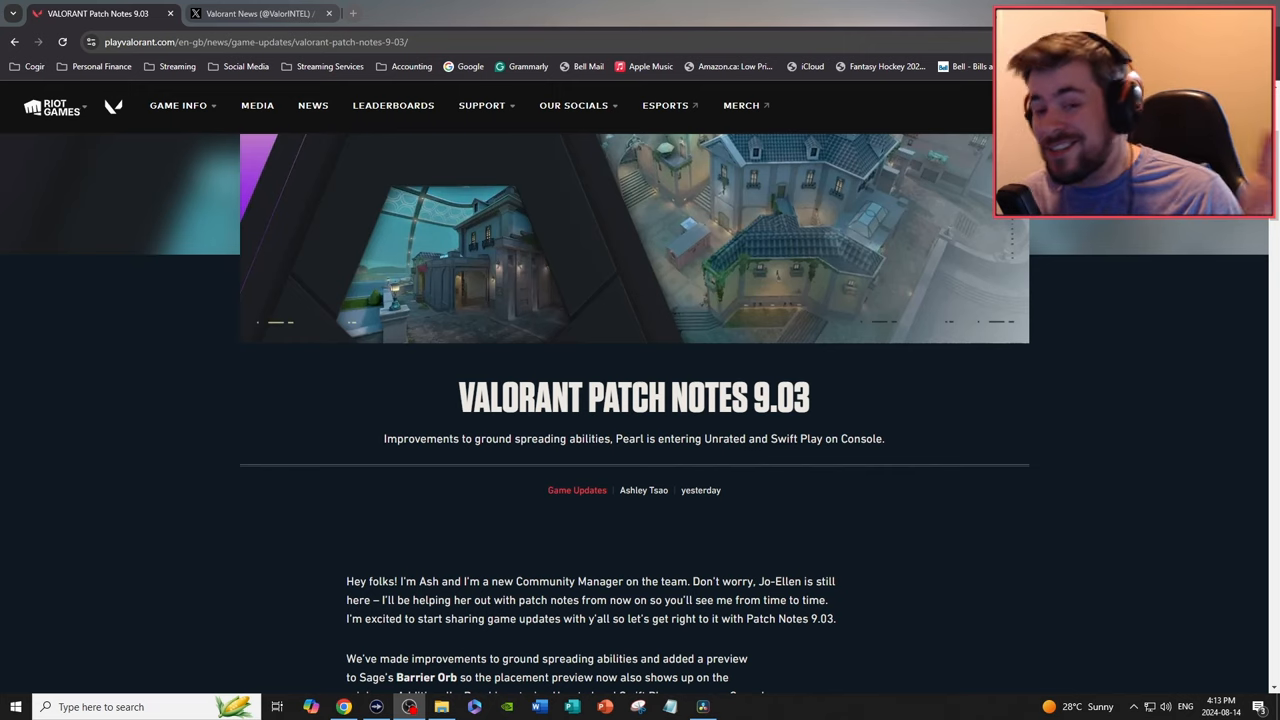
Step: Read the VALORANT Patch Notes 9.03 intro paragraphs down to the highlights infographic
scroll(down, 3)
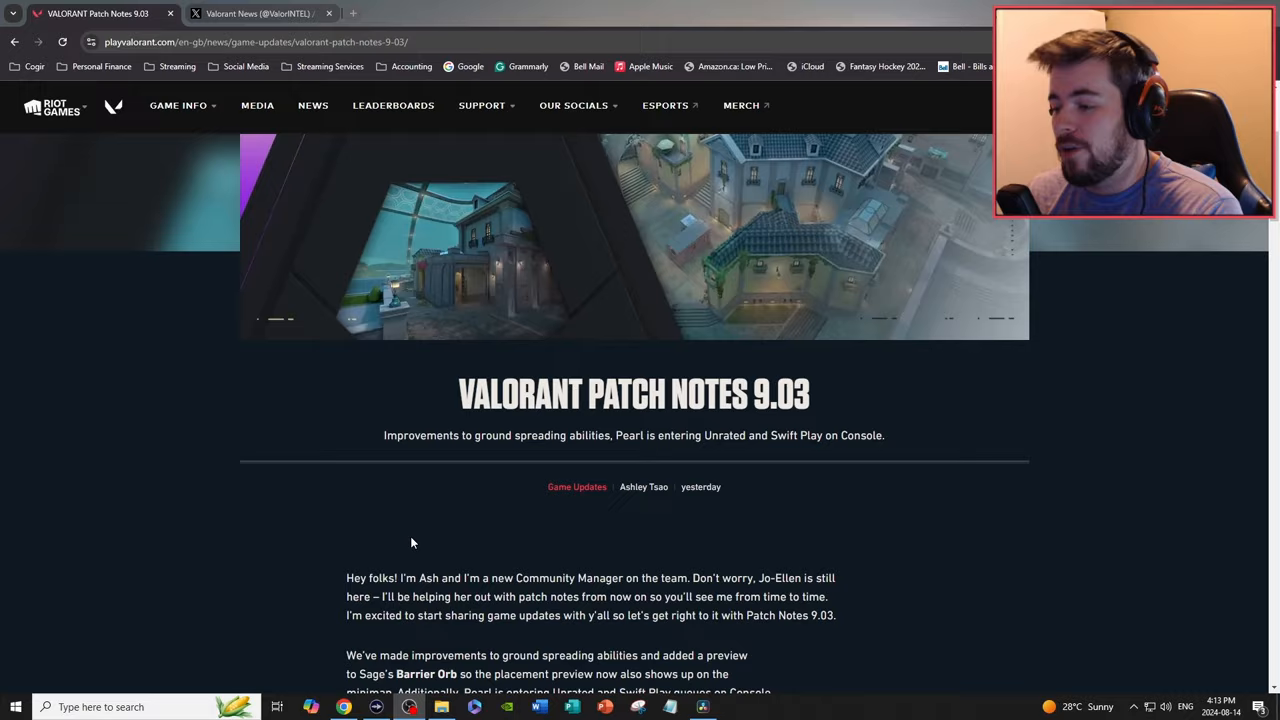
scroll(down, 3)
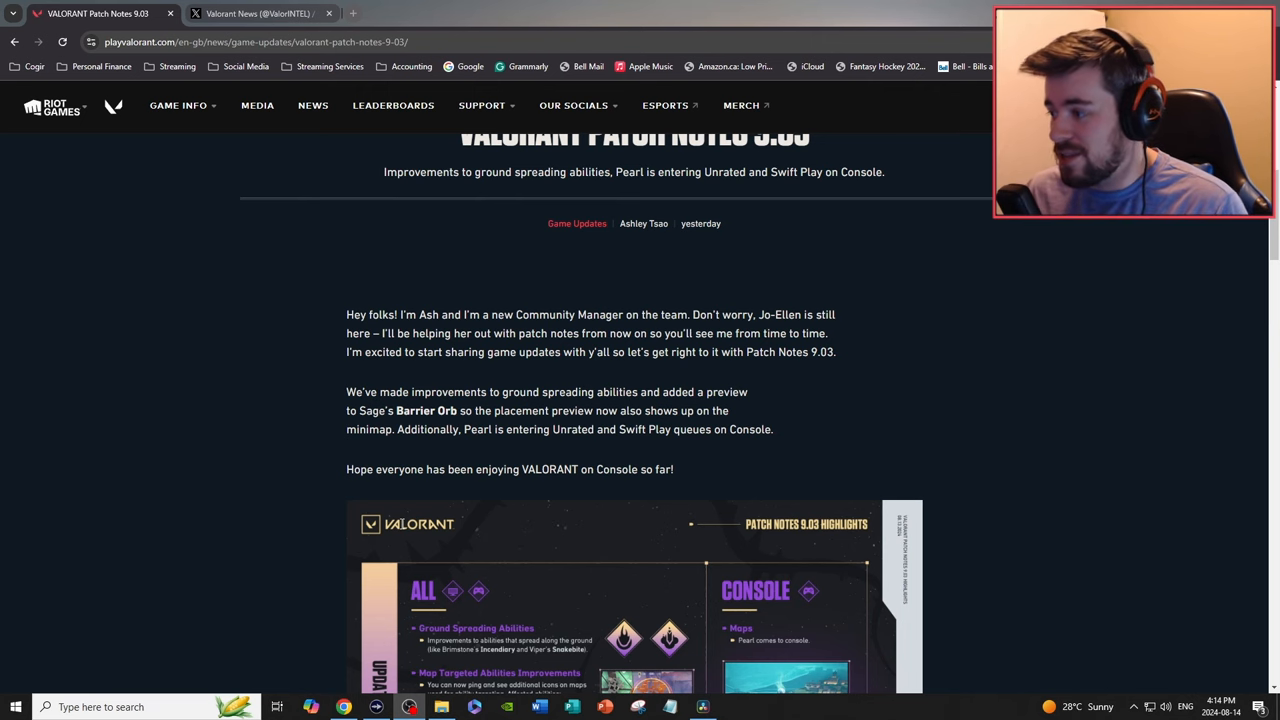
scroll(down, 3)
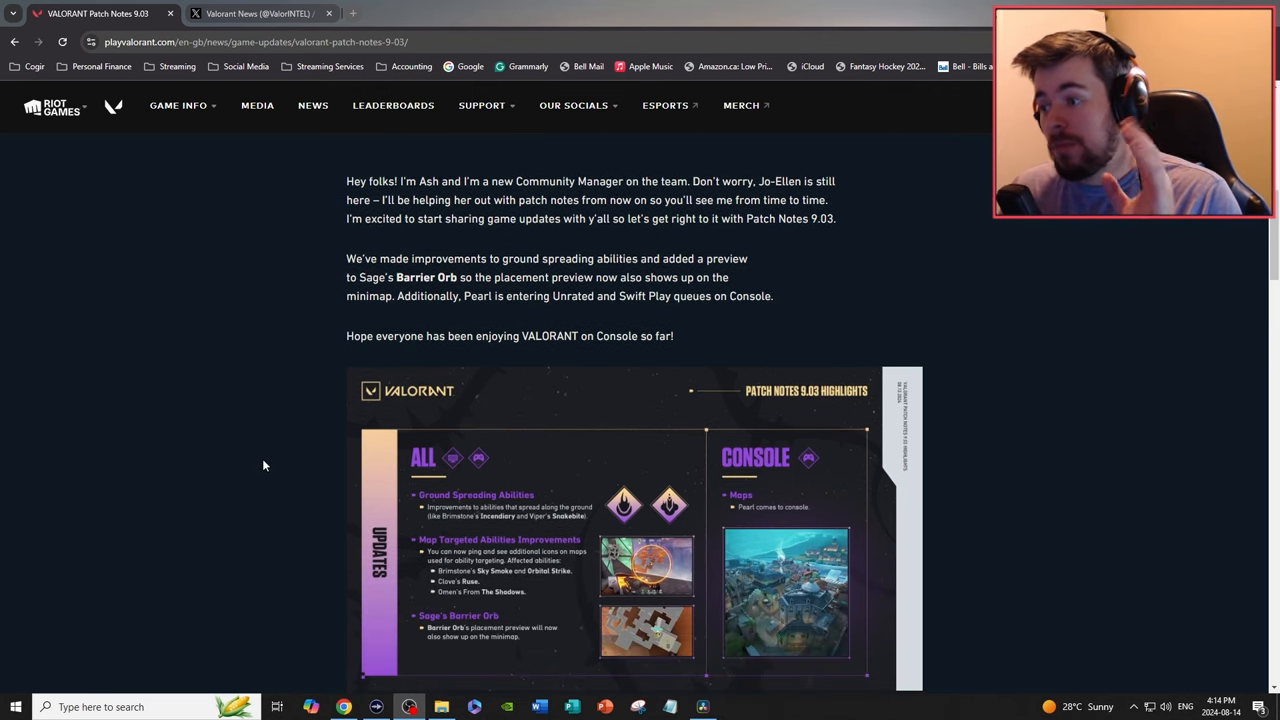
mouse_move(258, 460)
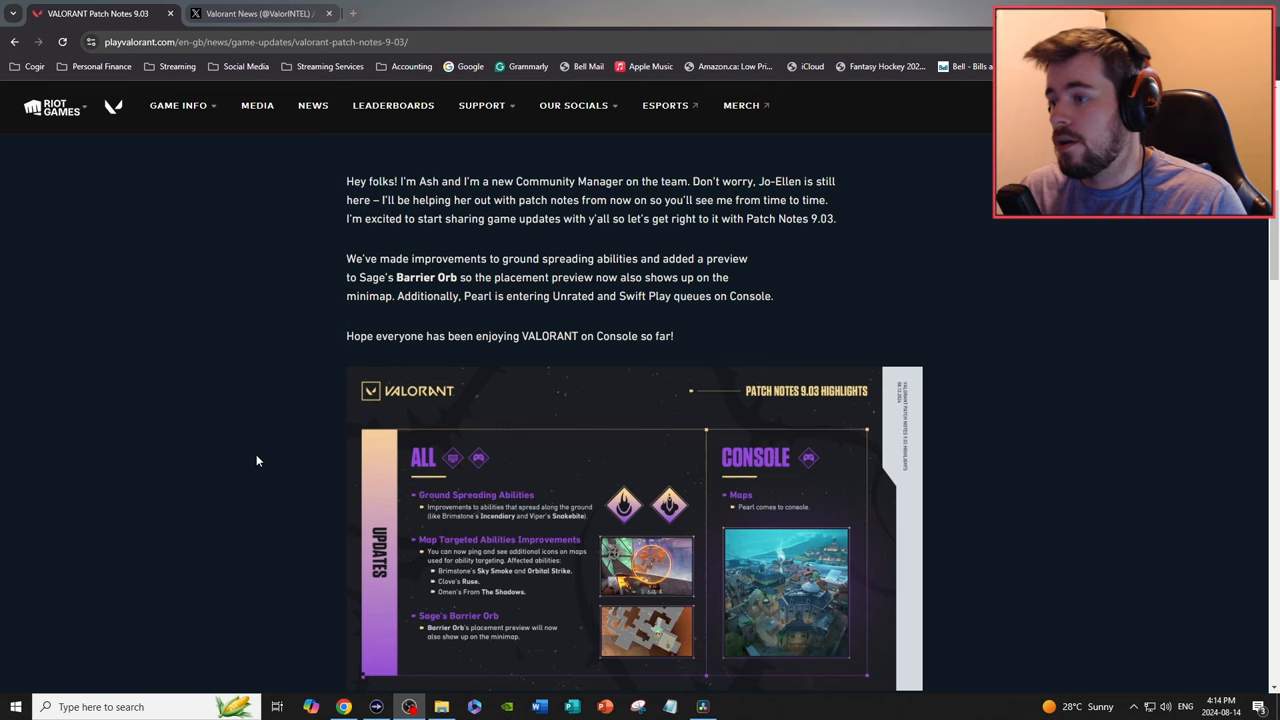
mouse_move(459, 369)
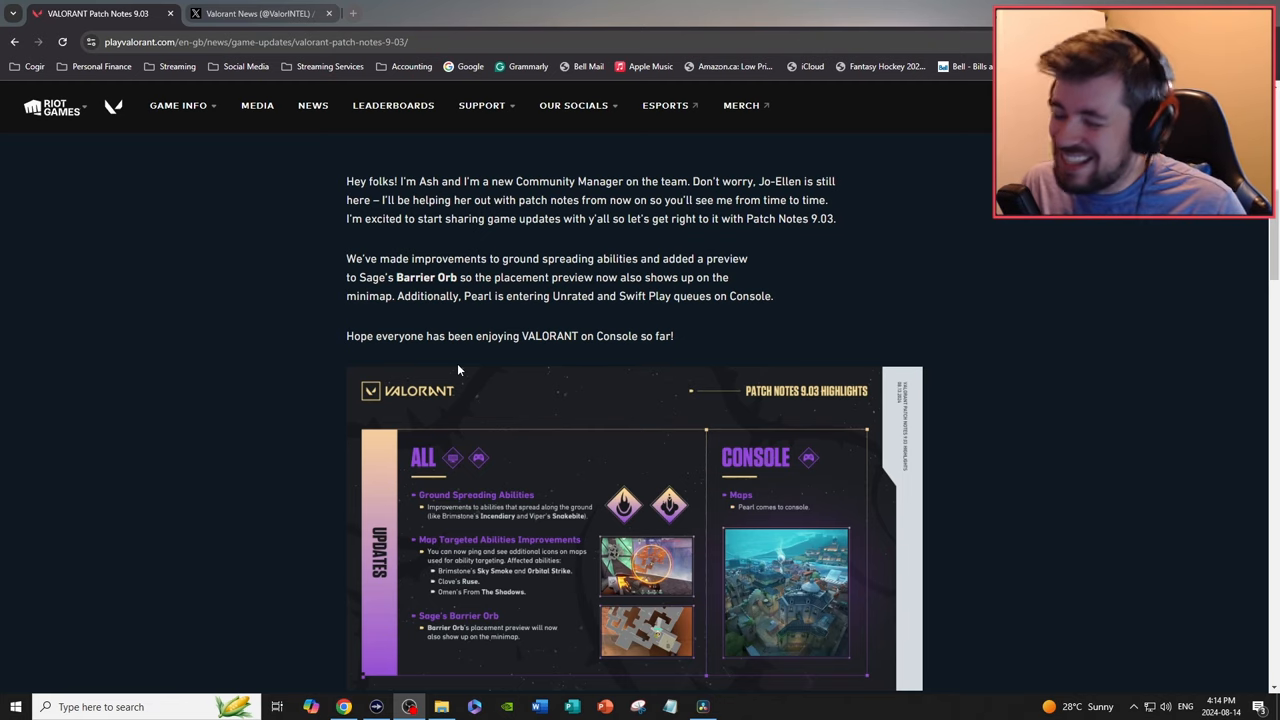
Step: Read past the highlights graphic through General Updates and Sage's Barrier Orb agent changes
scroll(down, 3)
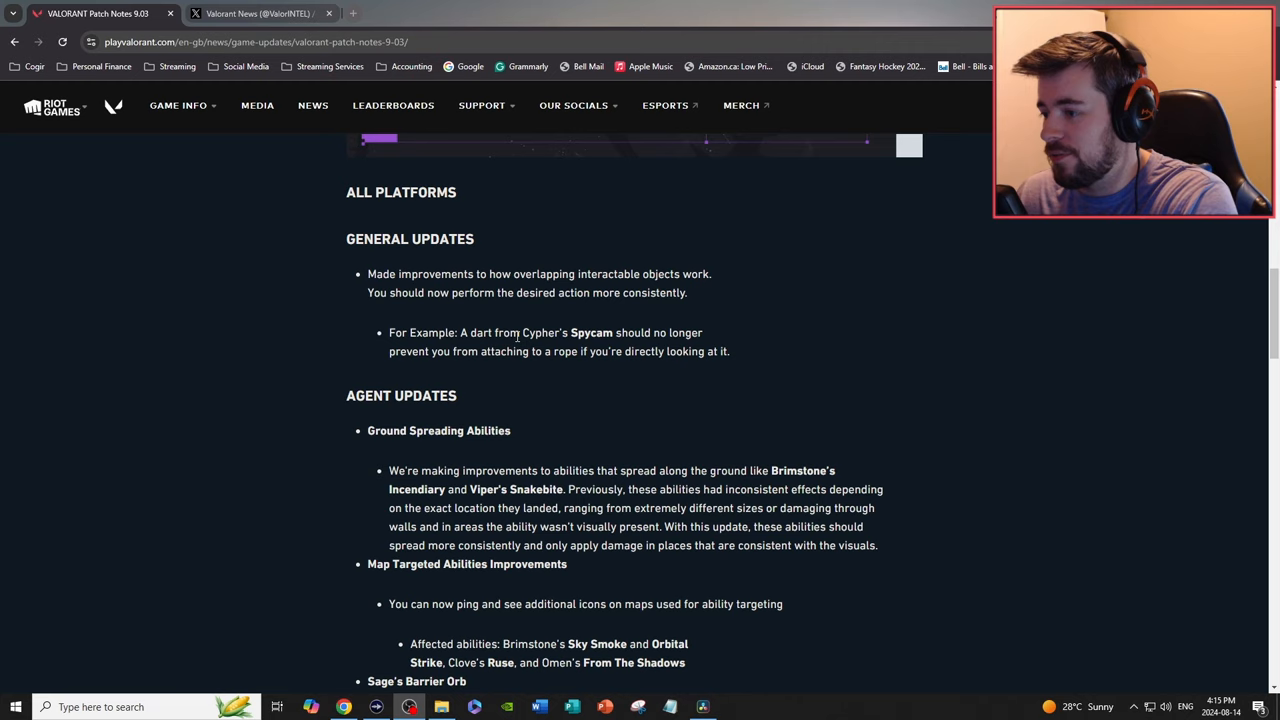
scroll(down, 3)
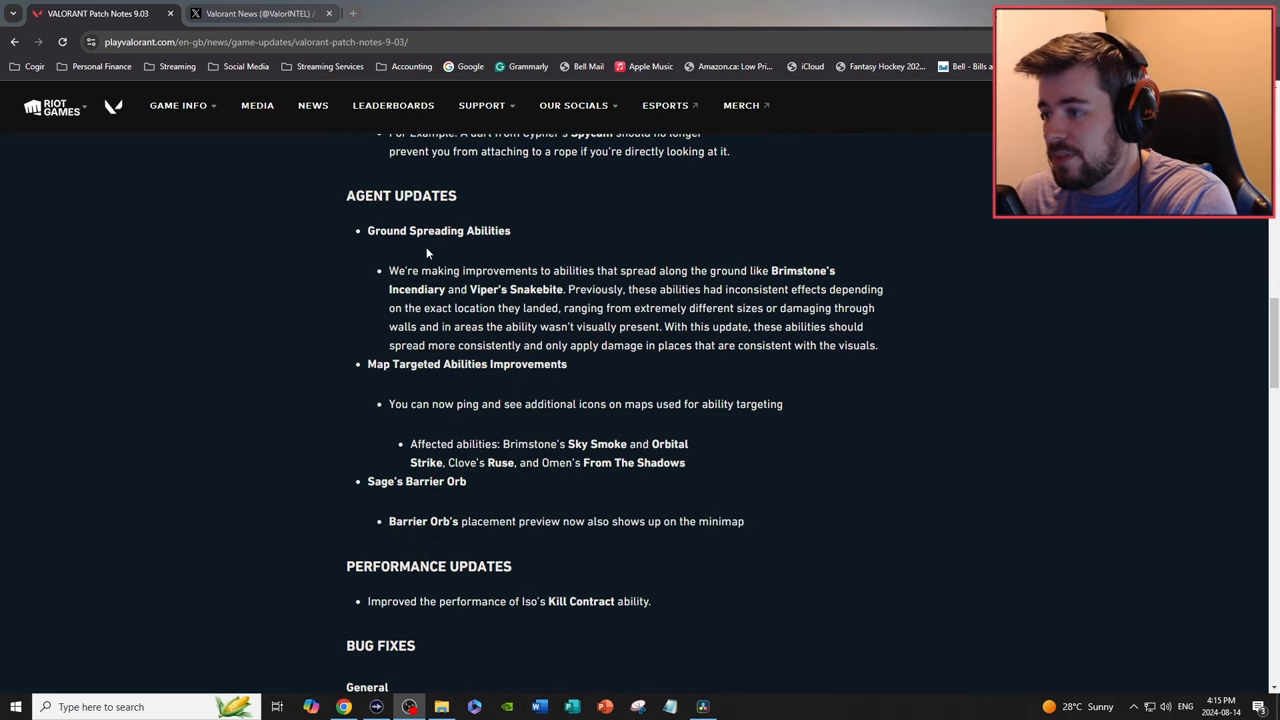
mouse_move(617, 237)
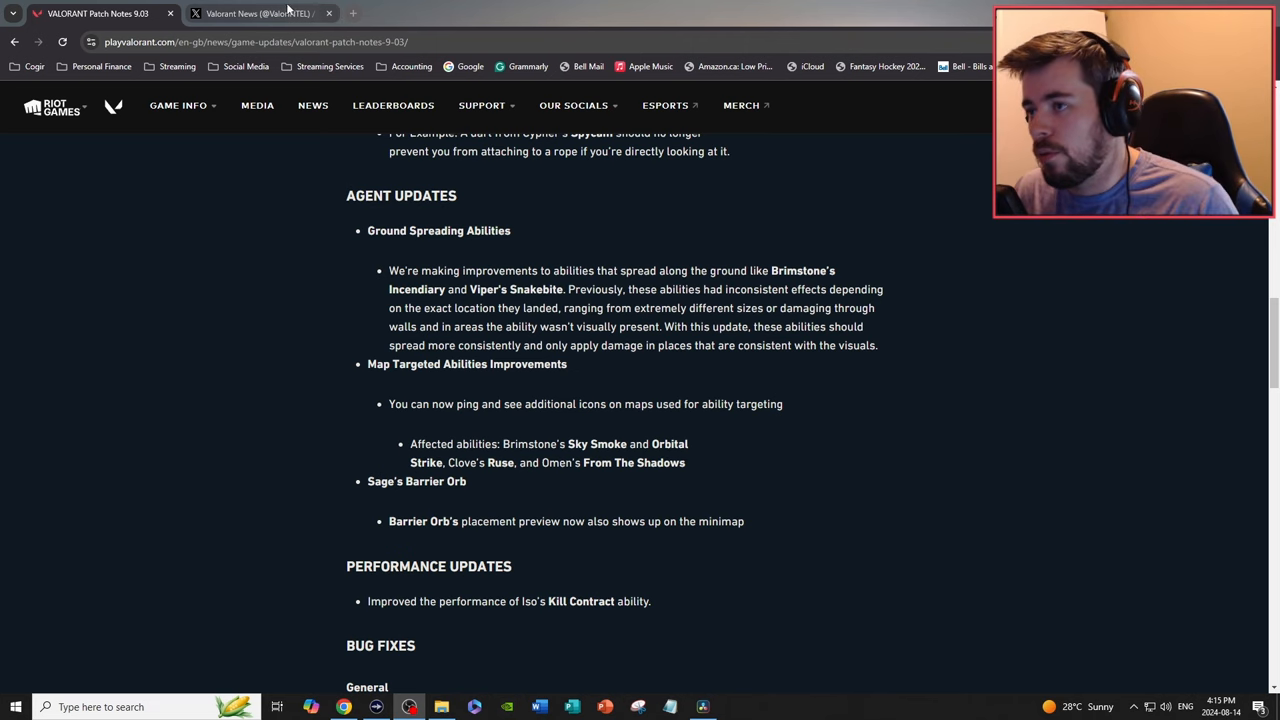
click(255, 13)
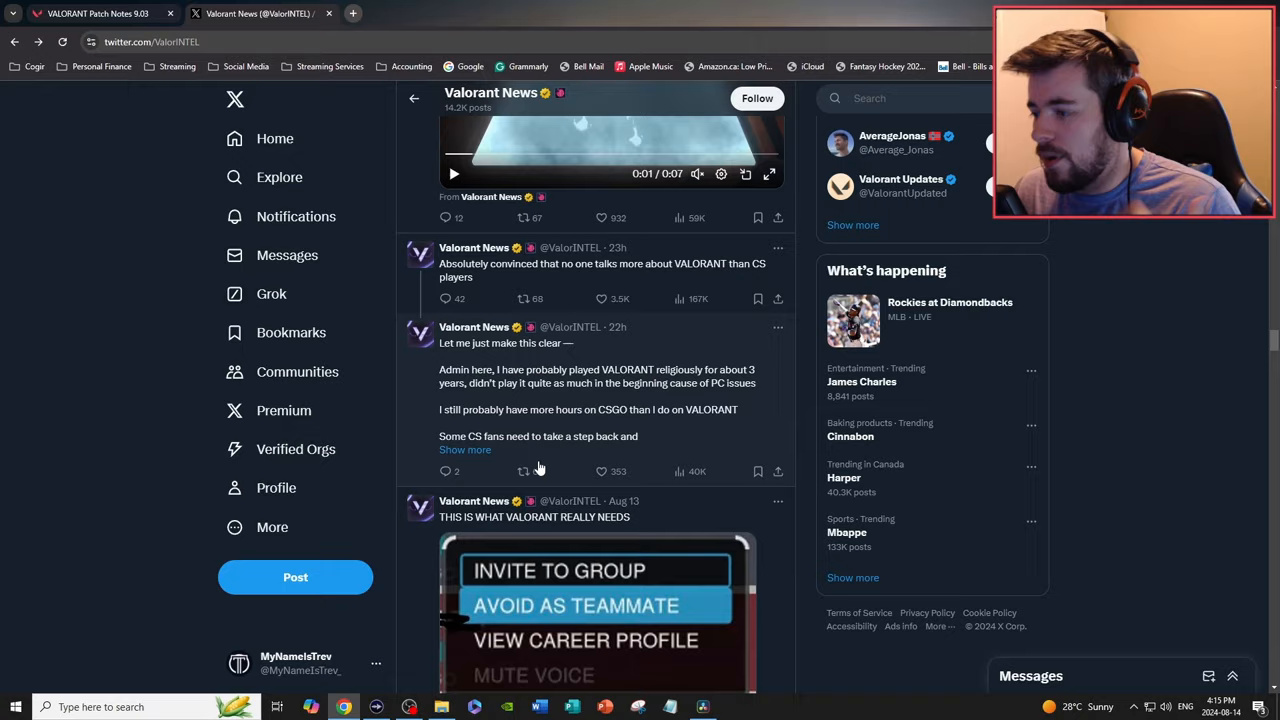
scroll(down, 3)
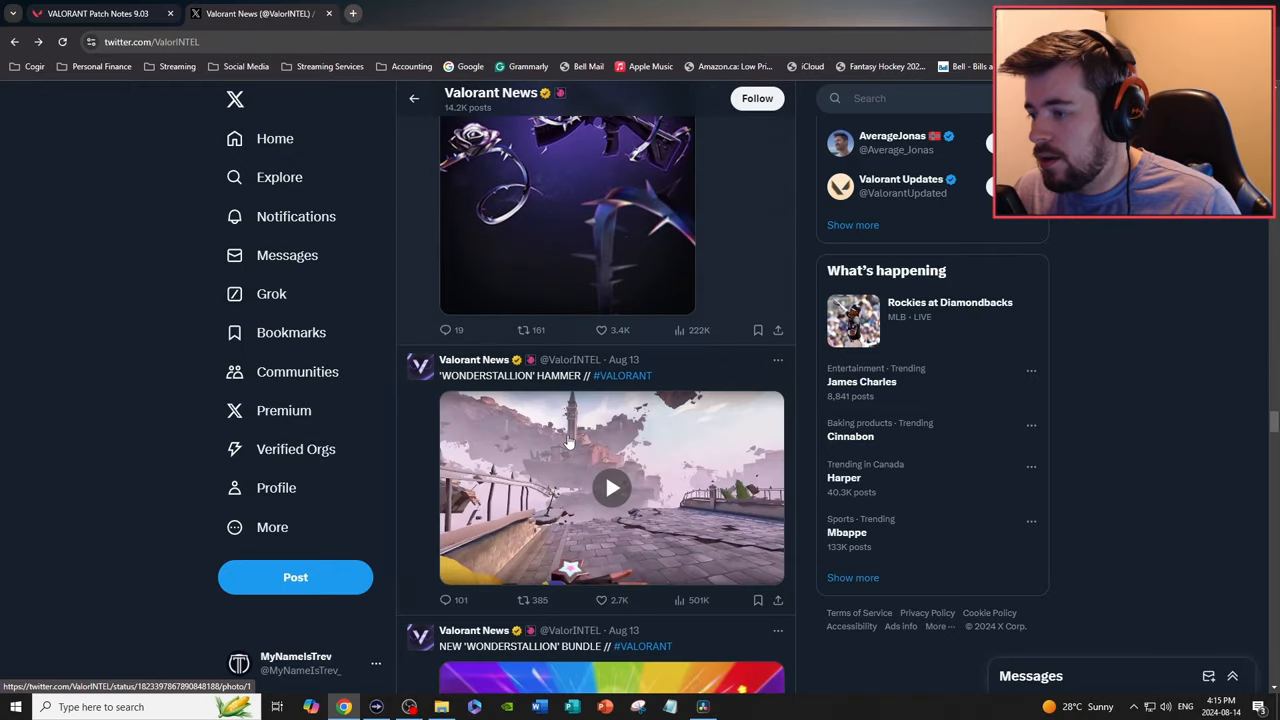
scroll(down, 3)
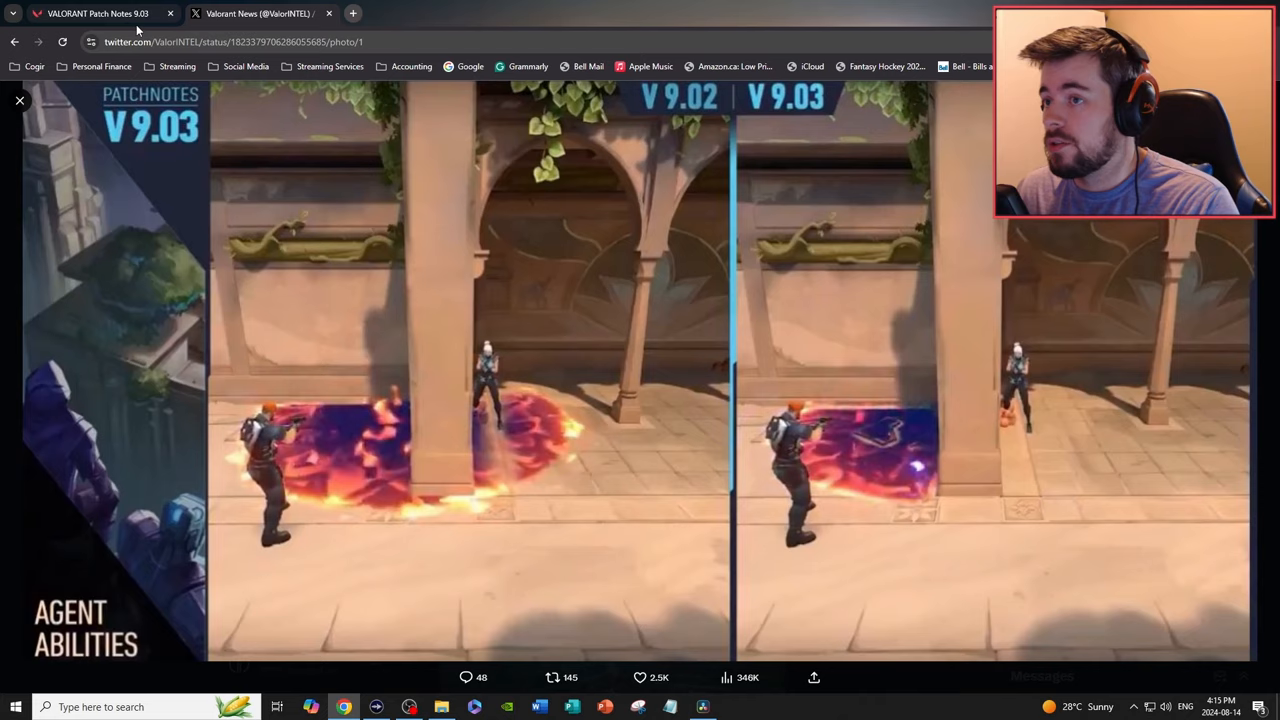
click(95, 15)
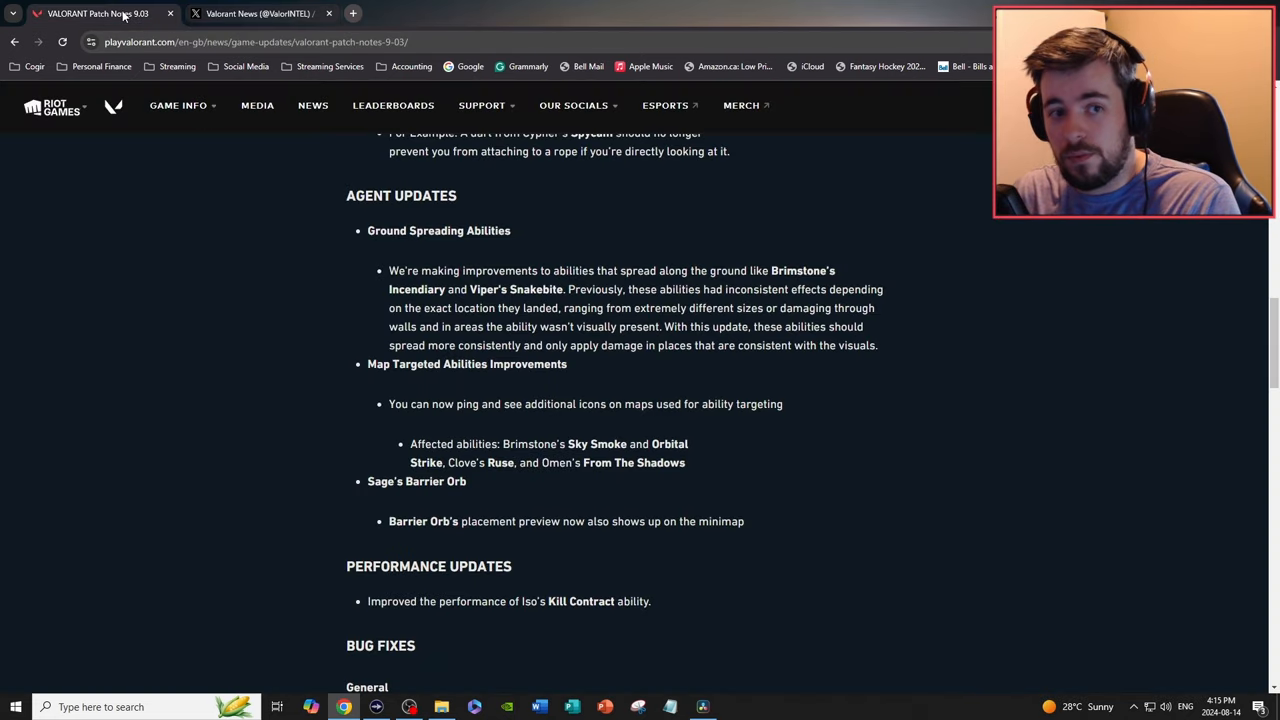
Step: Read Performance Updates and the Bug Fixes General and Gameplay Systems lists
scroll(down, 3)
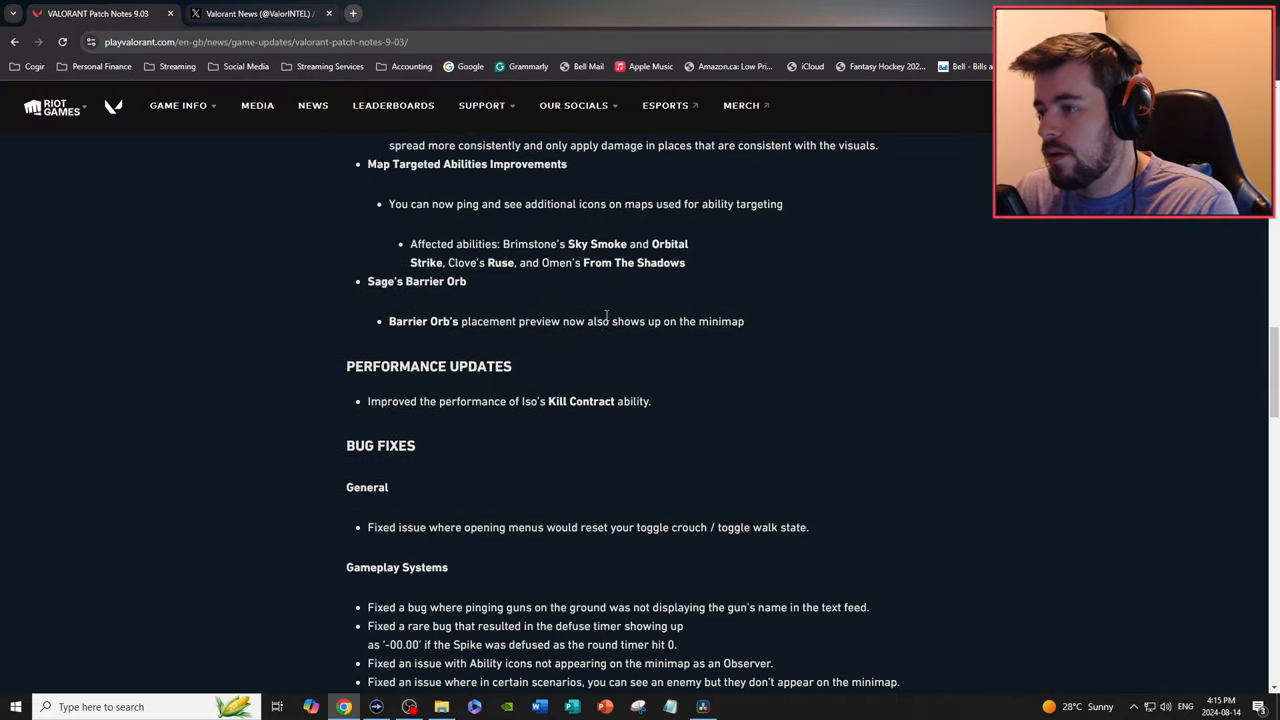
scroll(up, 3)
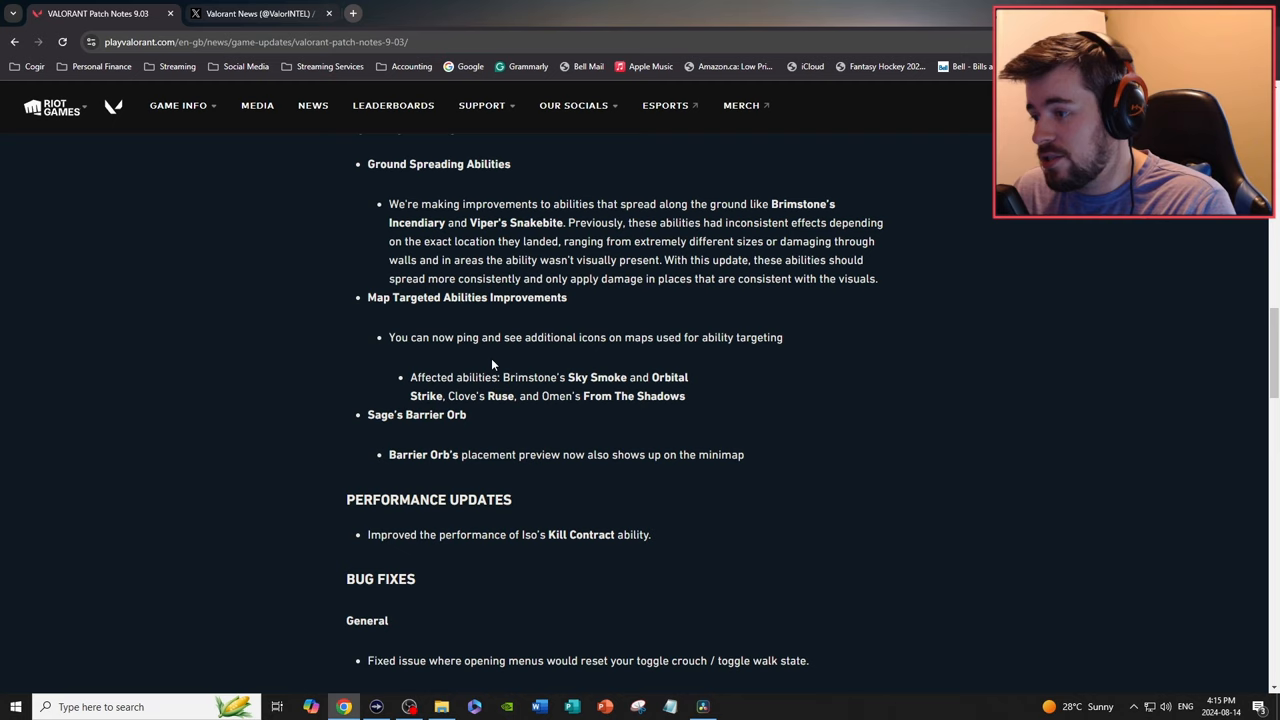
mouse_move(665, 355)
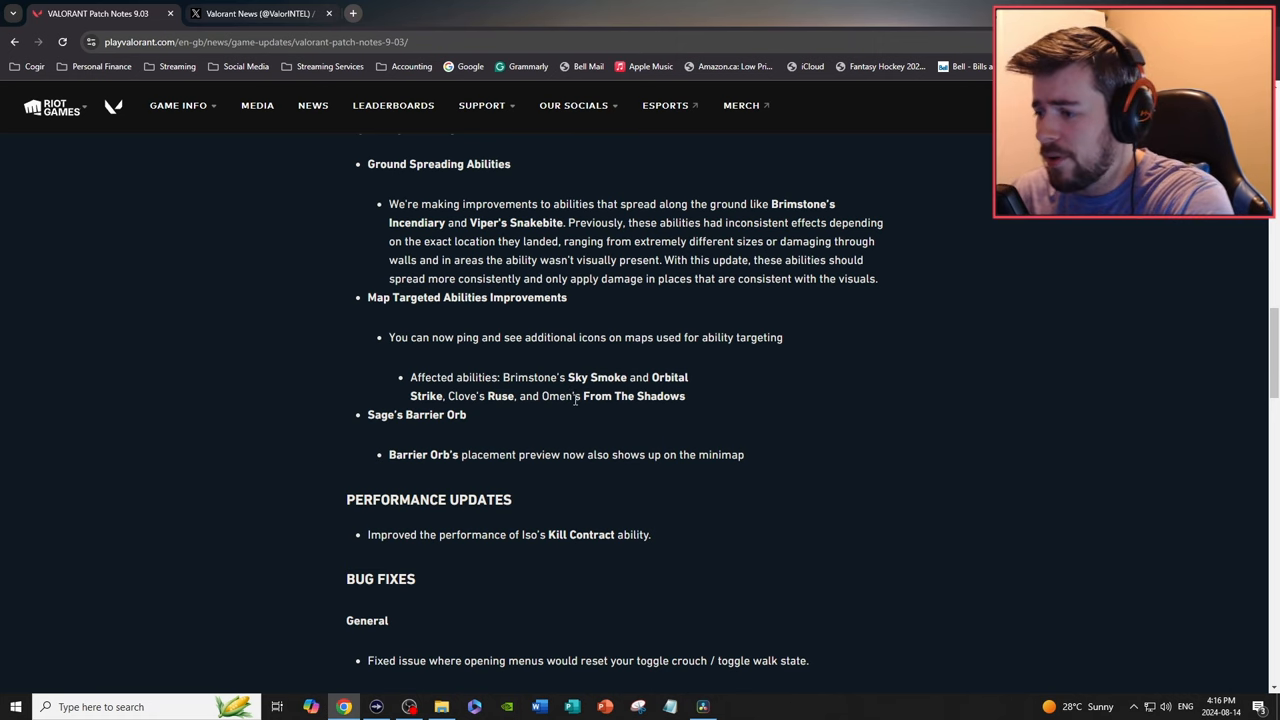
scroll(down, 3)
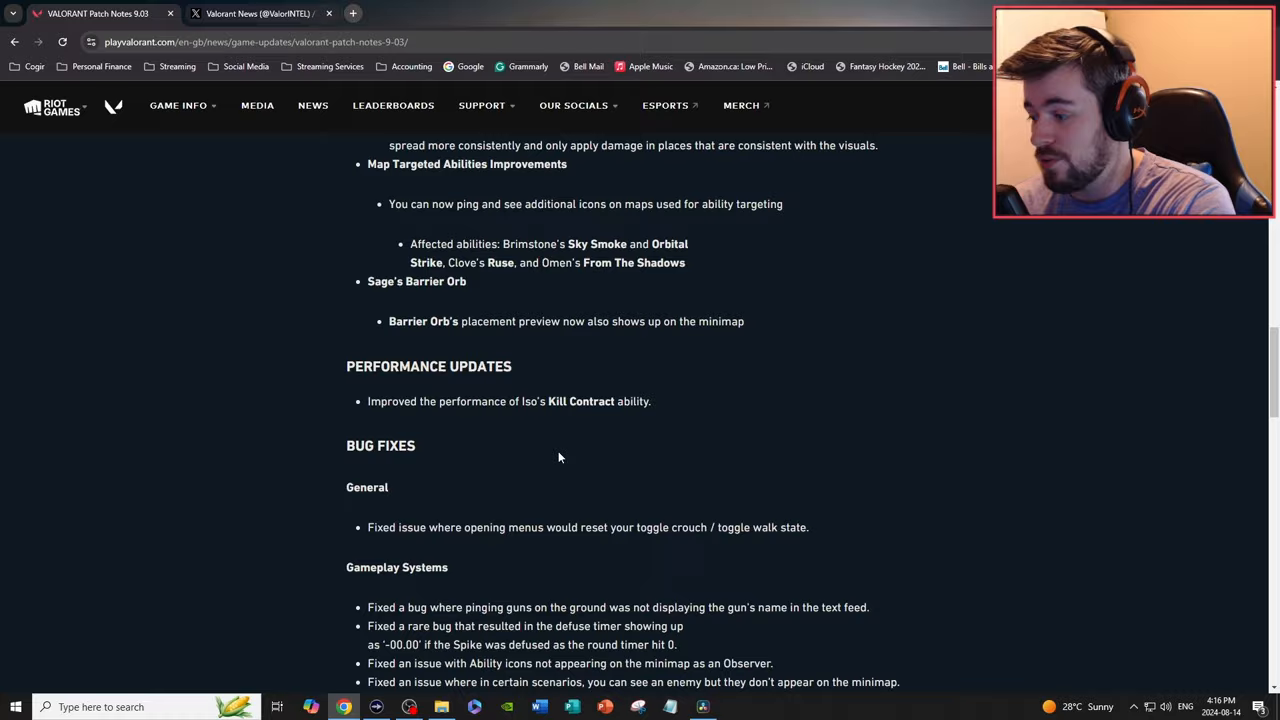
scroll(down, 3)
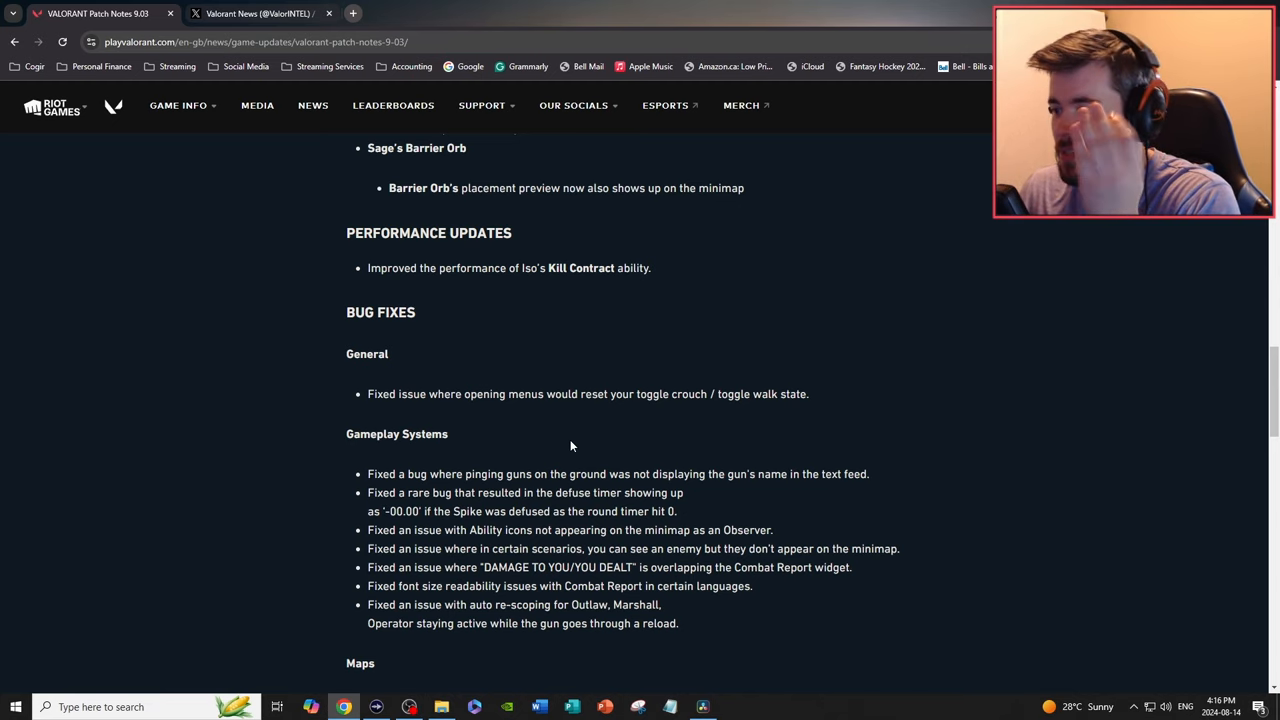
Step: Read the Gameplay Systems and Abyss and The Range map fixes, reaching PC Bug Fixes
scroll(down, 3)
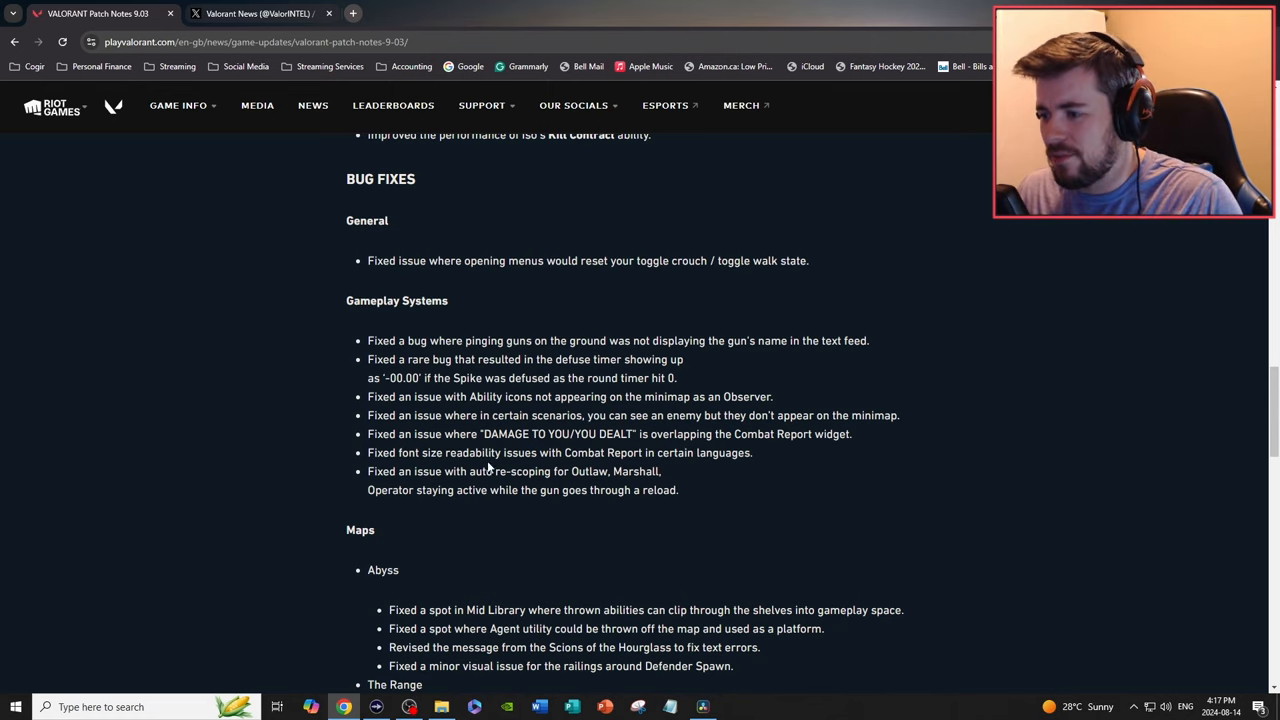
mouse_move(445, 482)
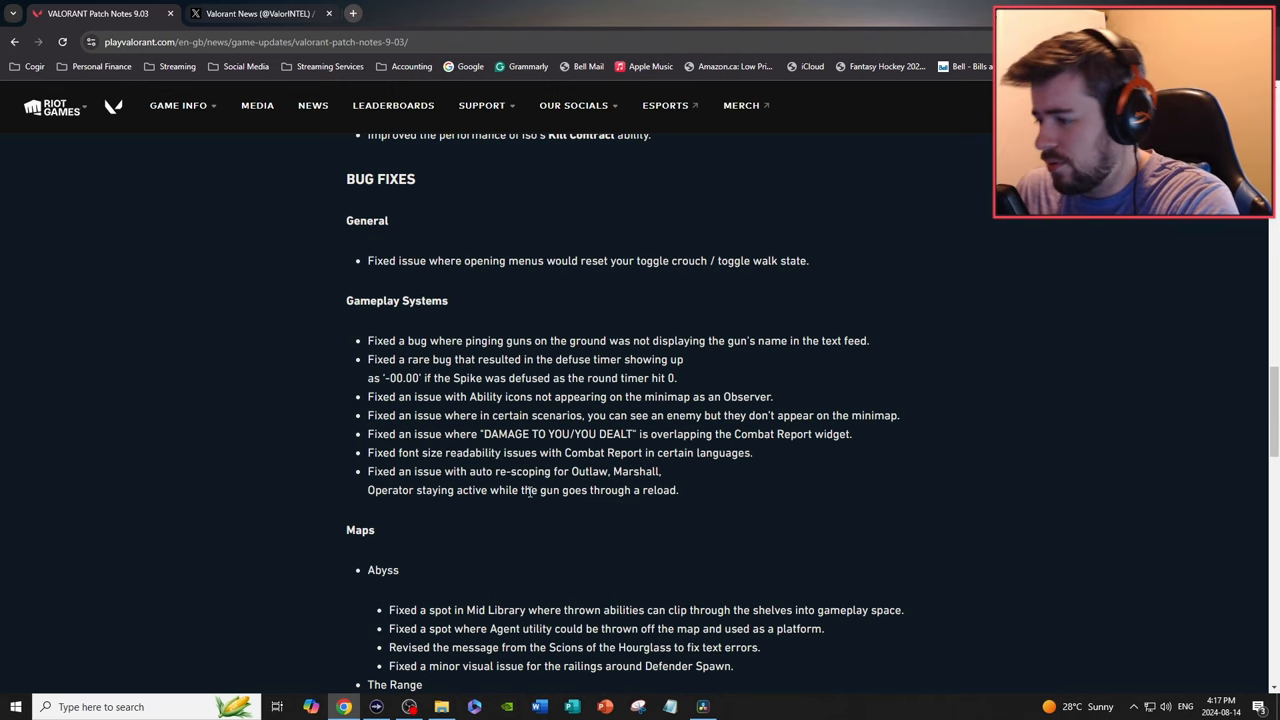
scroll(down, 3)
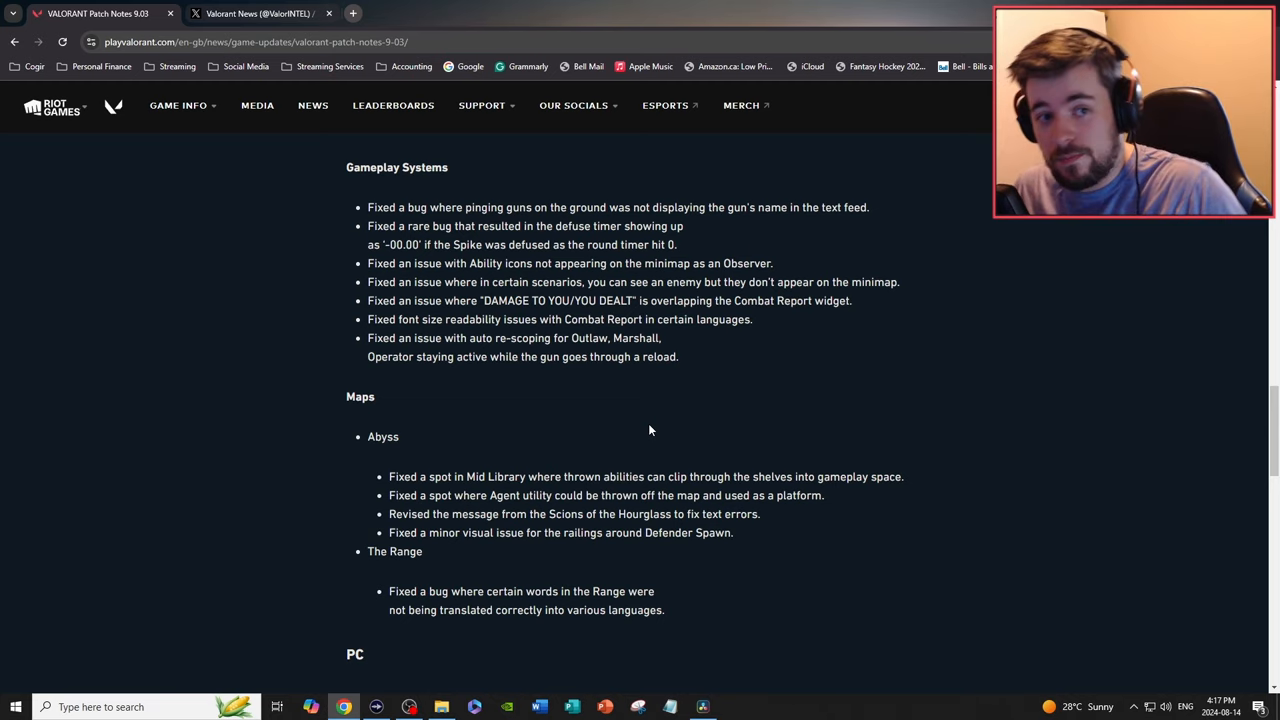
mouse_move(392, 459)
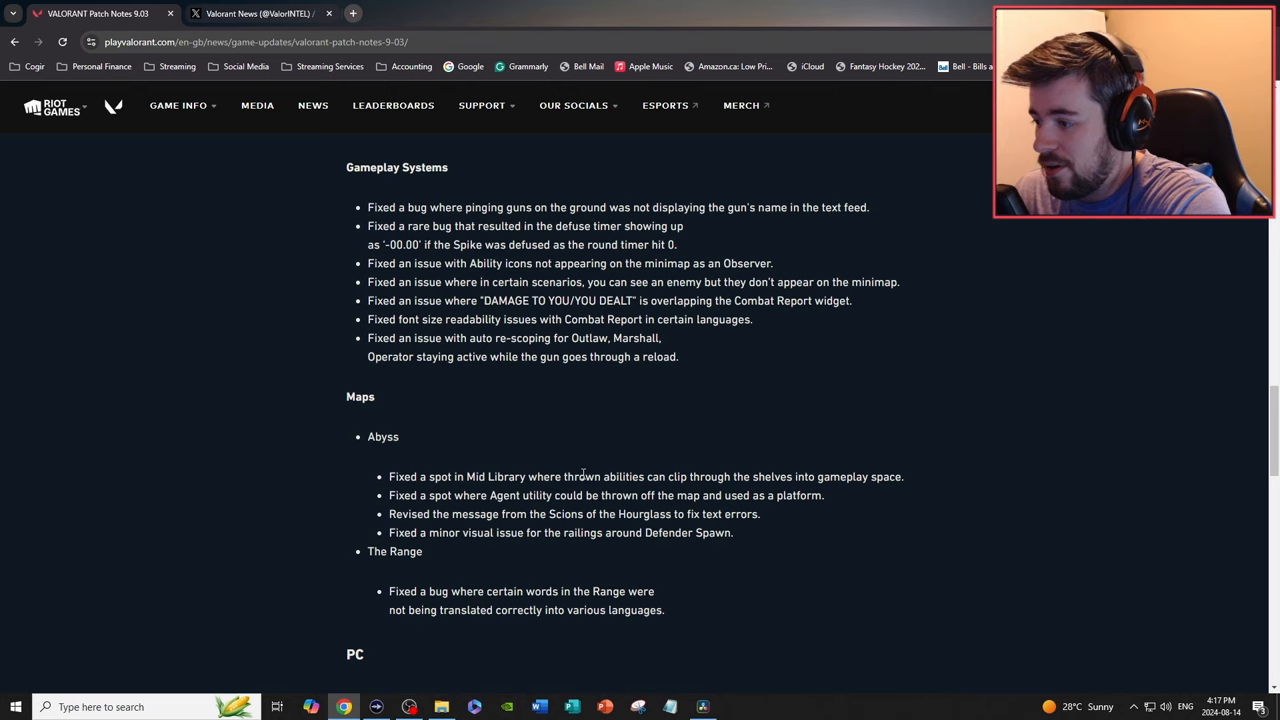
mouse_move(807, 471)
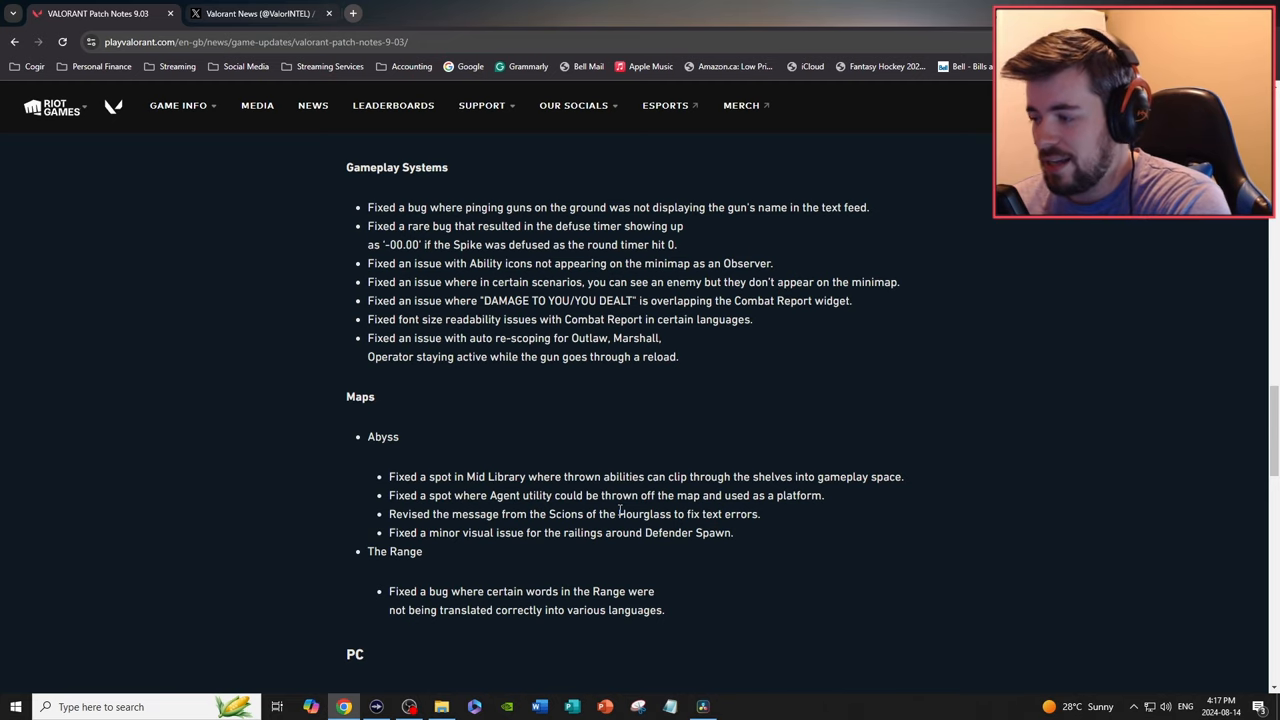
mouse_move(473, 553)
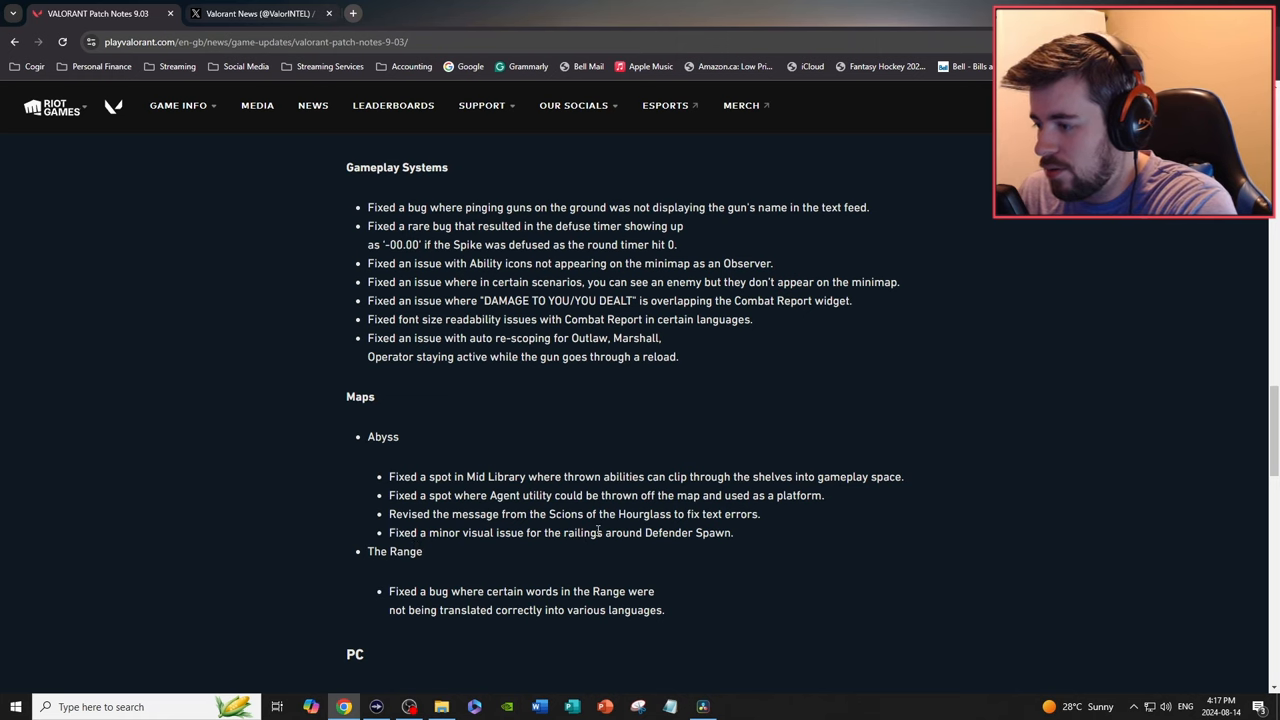
mouse_move(388, 430)
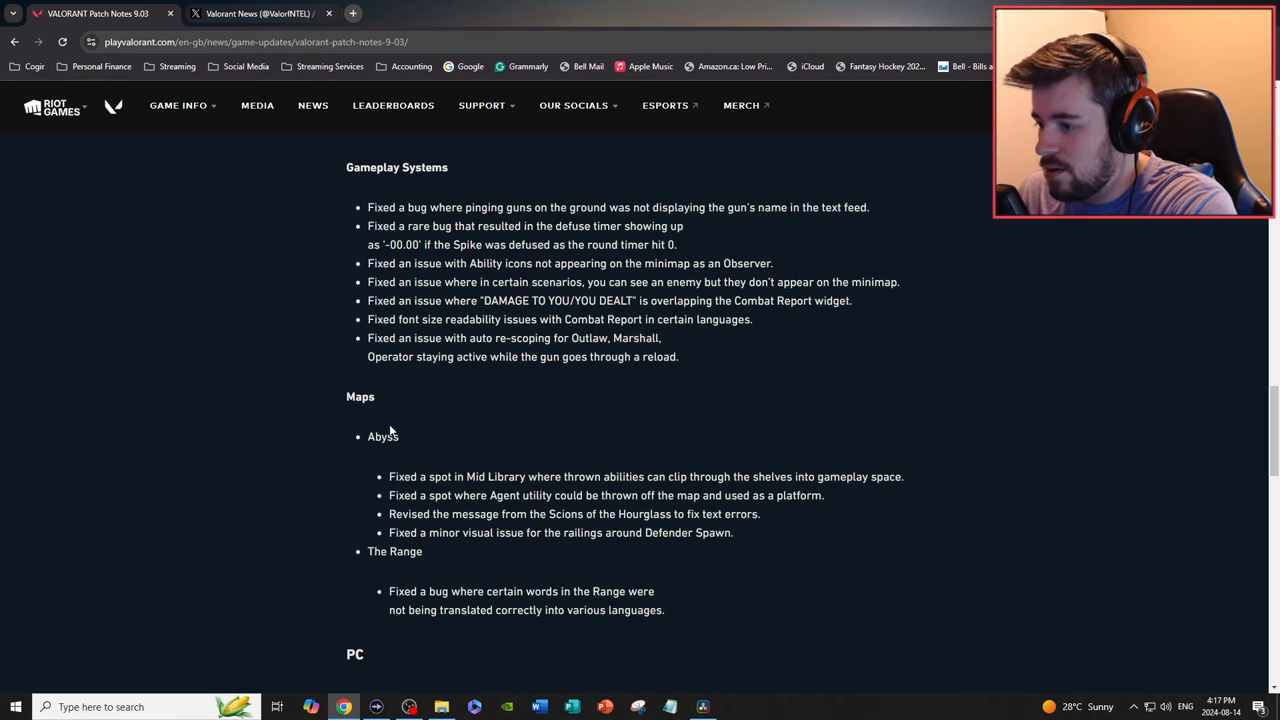
scroll(down, 3)
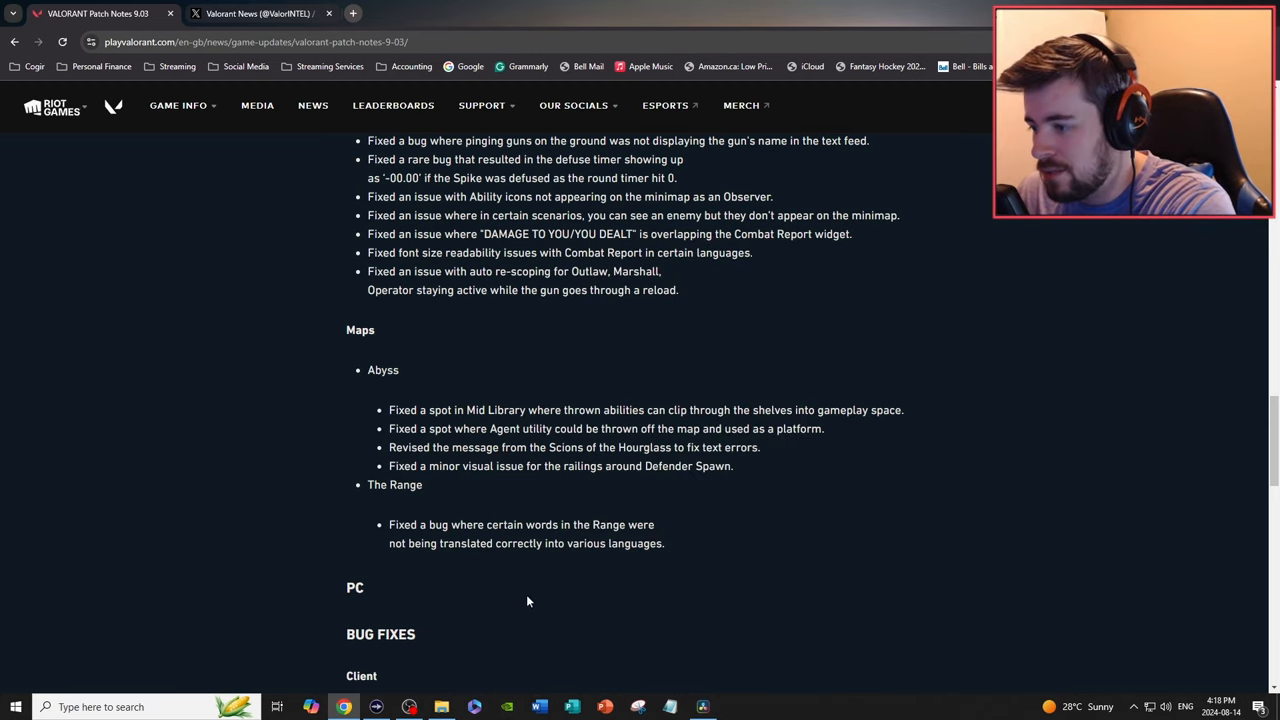
Step: Finish the patch notes through Known Issues and switch to the Valorant News tab on X
scroll(down, 3)
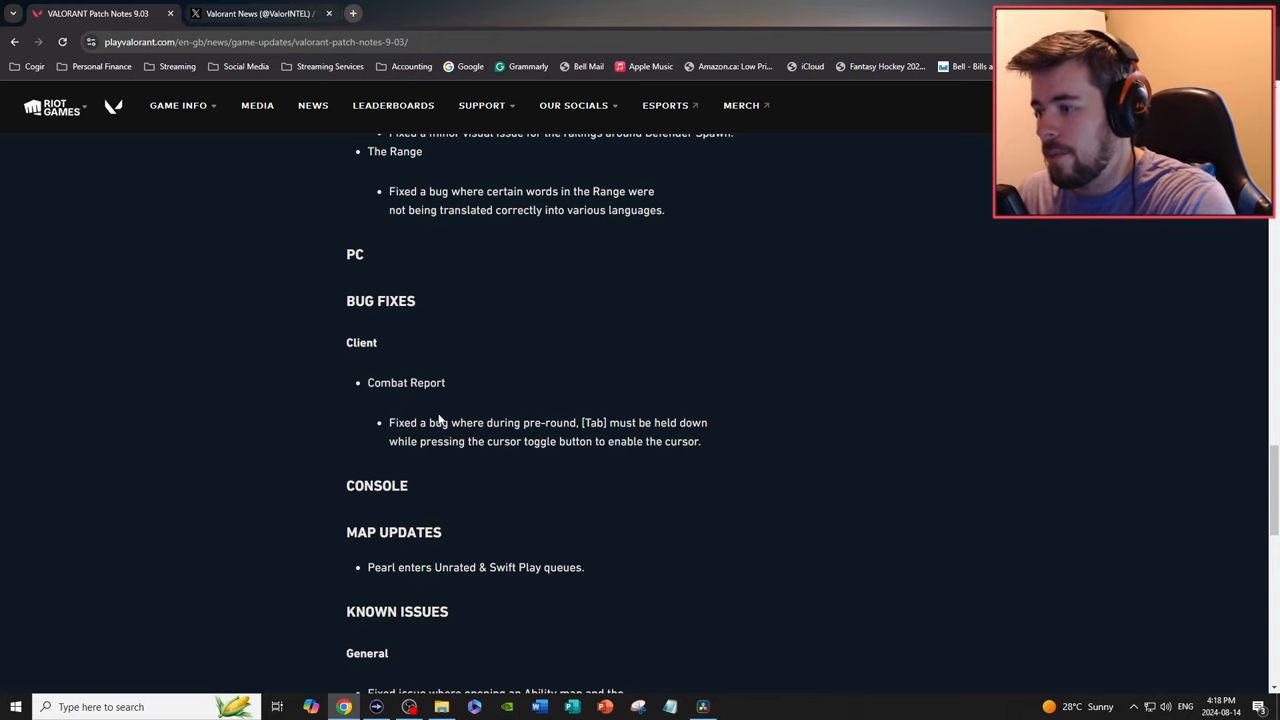
scroll(down, 3)
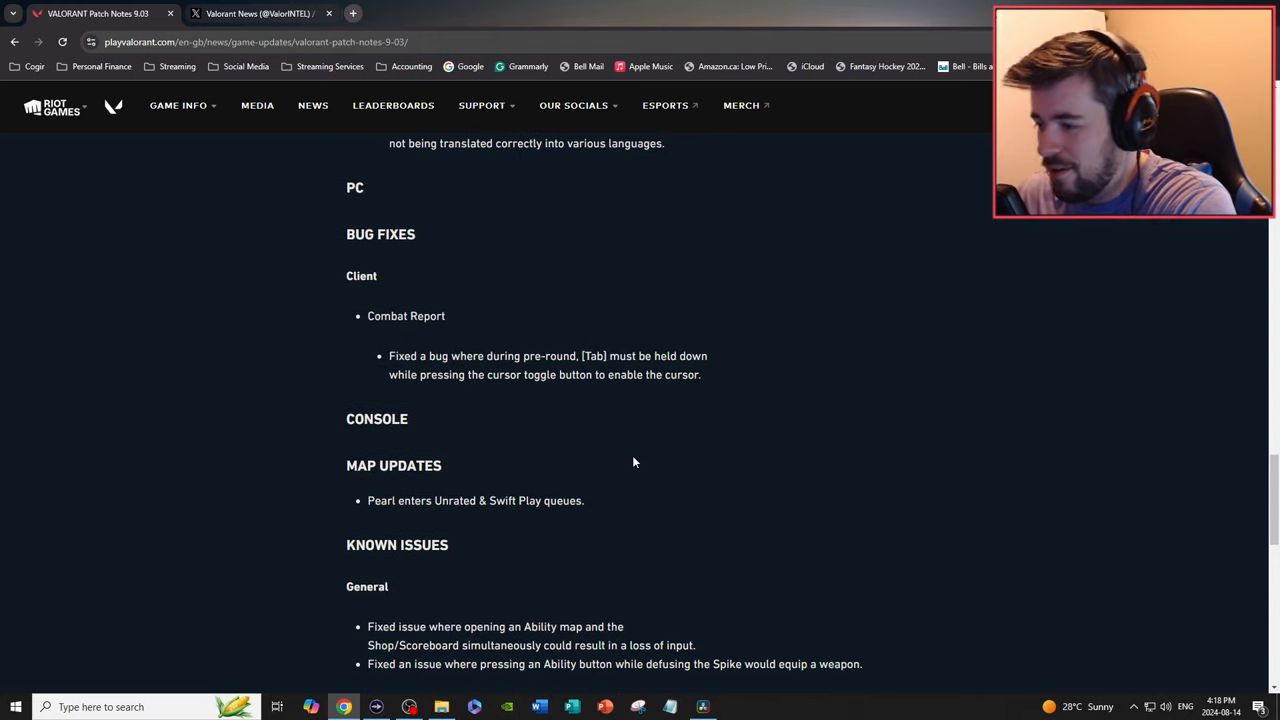
scroll(down, 3)
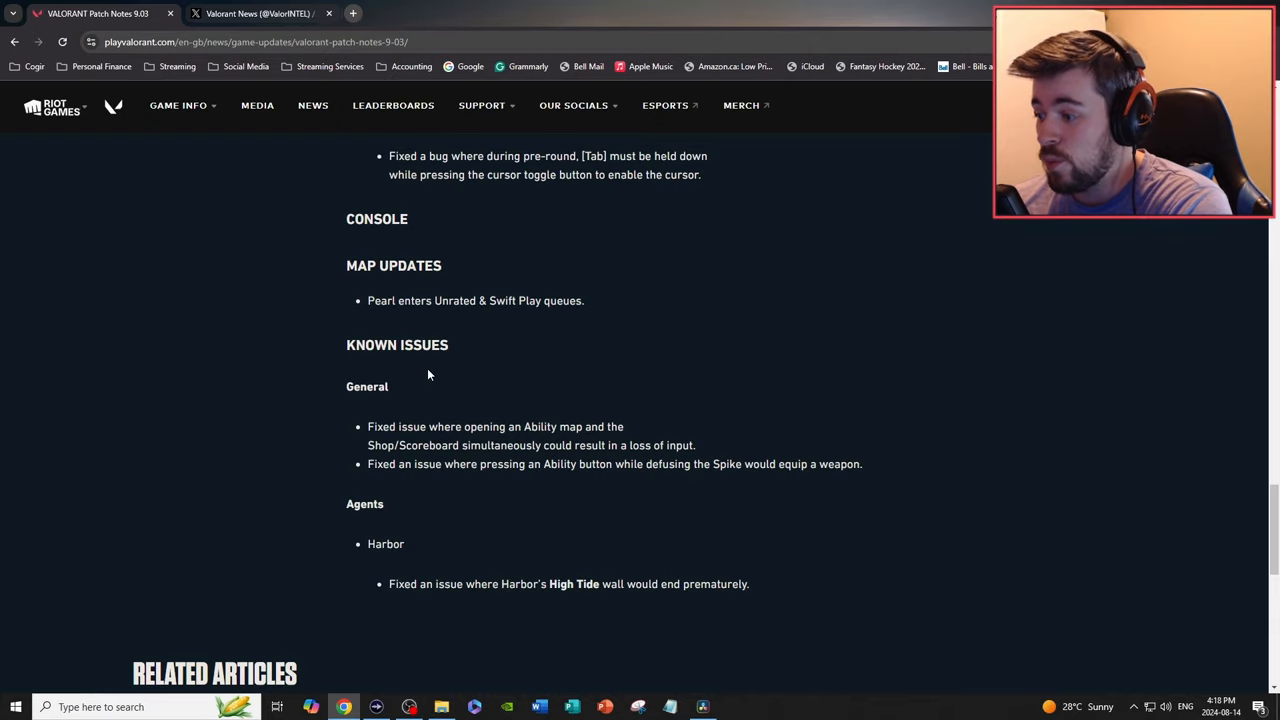
click(258, 13)
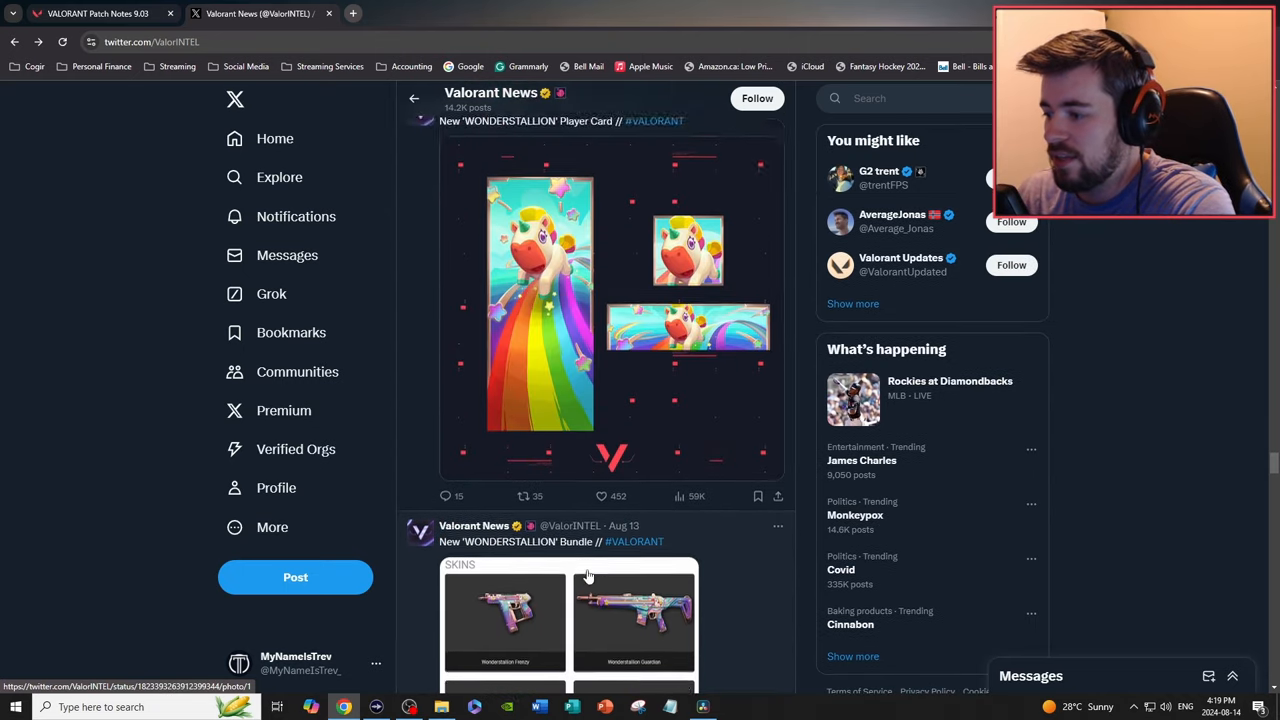
Step: Browse Wonderstallion bundle and agent teaser posts, then open the BLACKLIST feature post
scroll(down, 3)
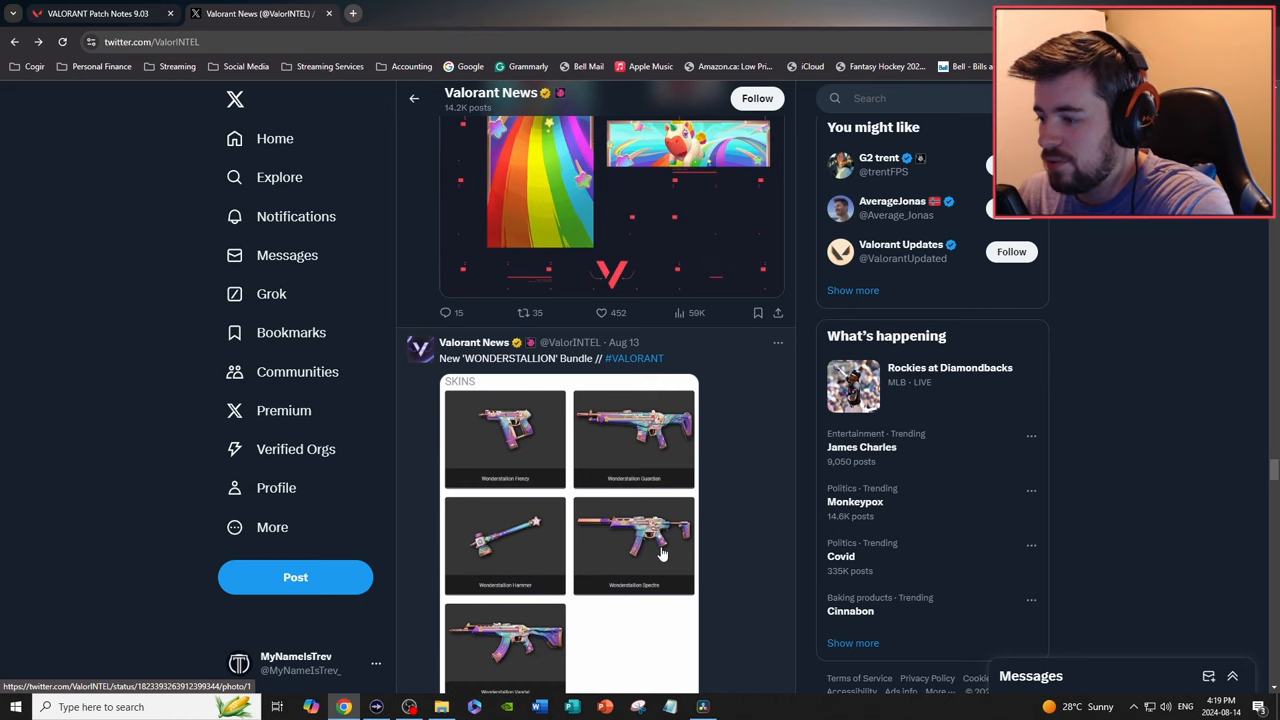
mouse_move(468, 546)
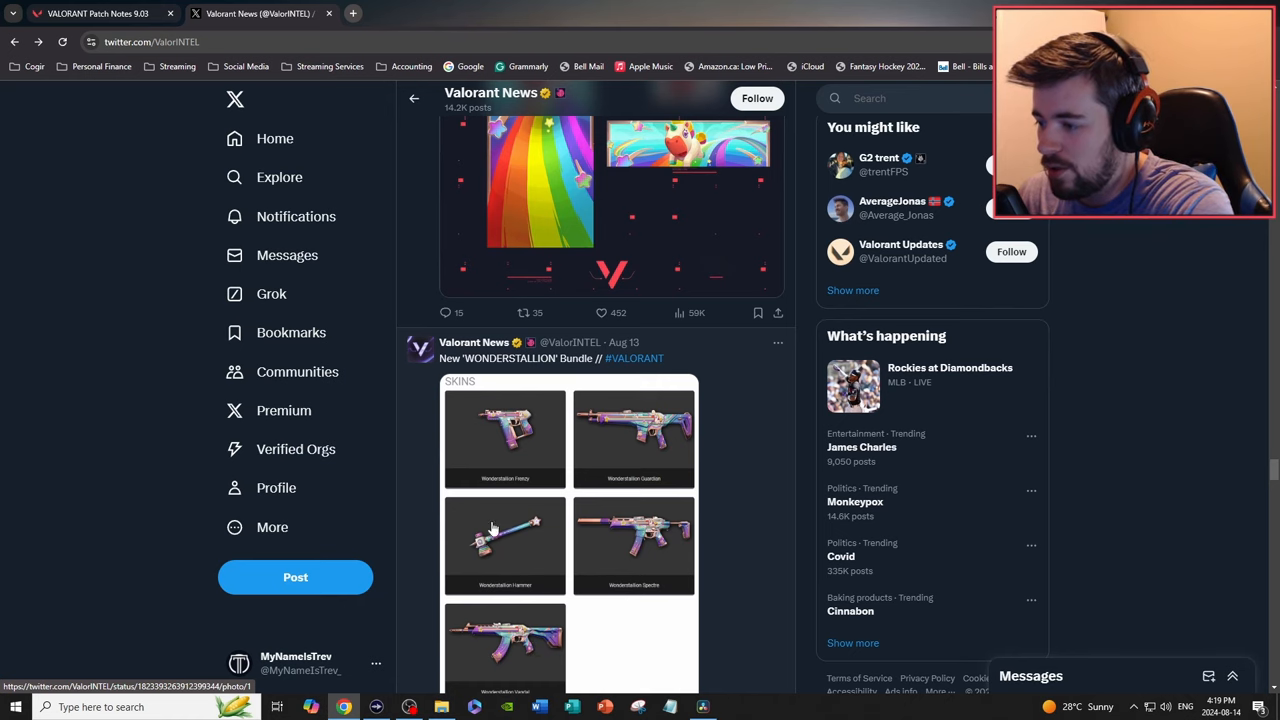
scroll(down, 3)
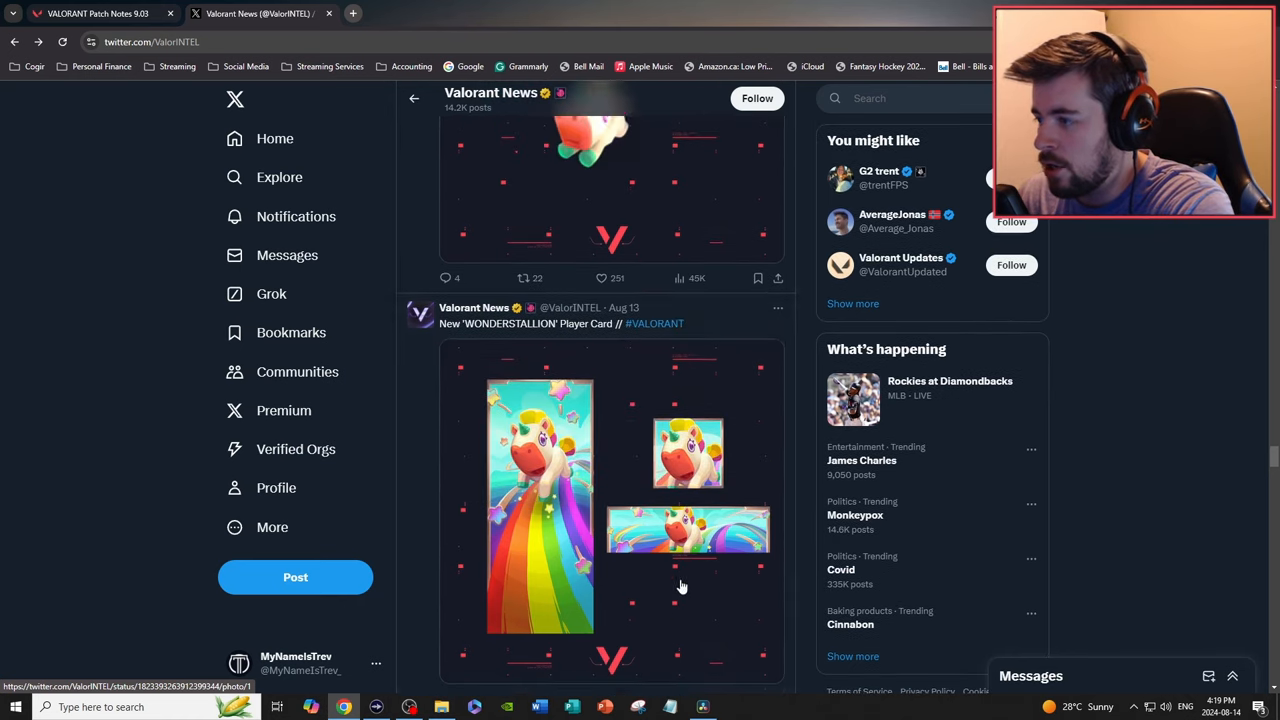
scroll(down, 3)
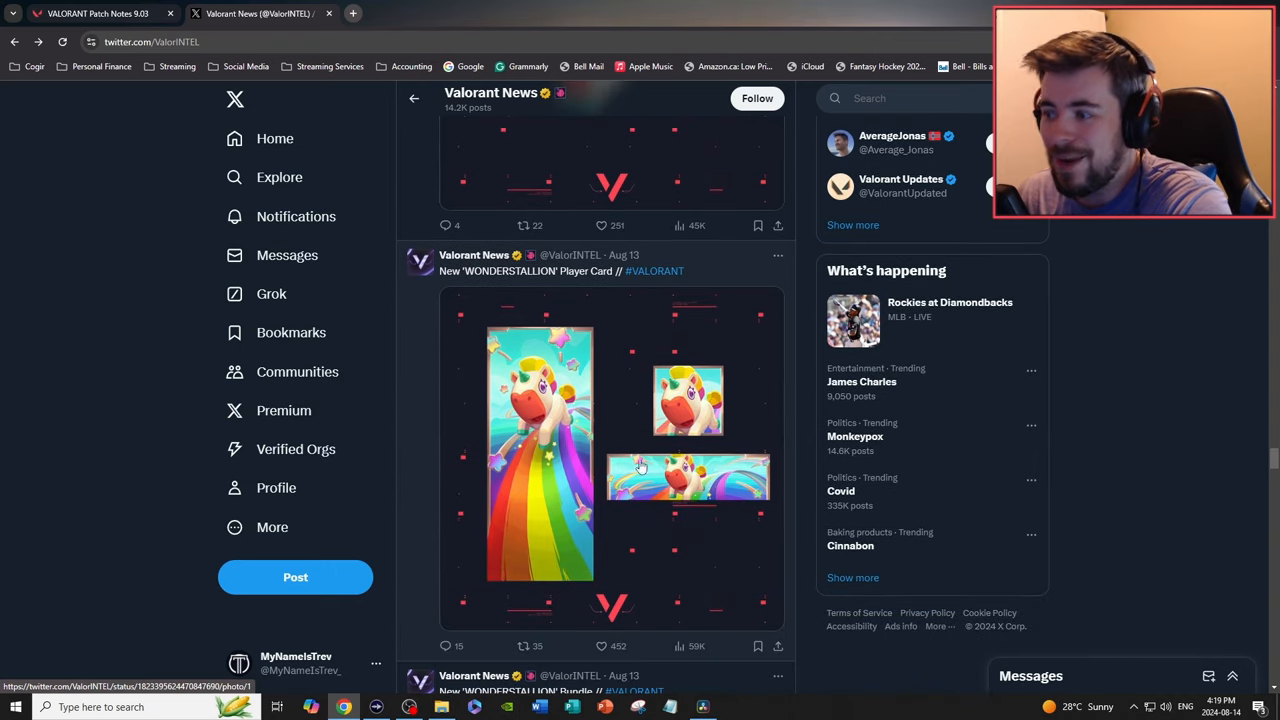
scroll(down, 3)
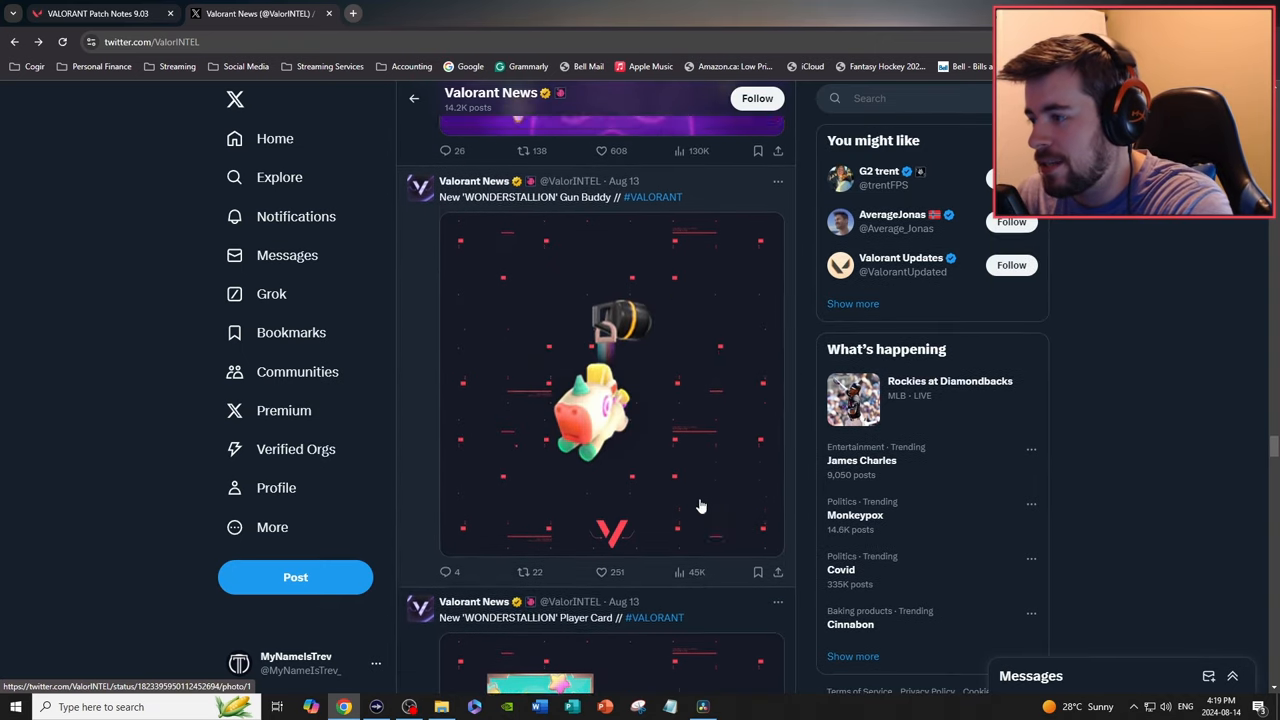
scroll(down, 3)
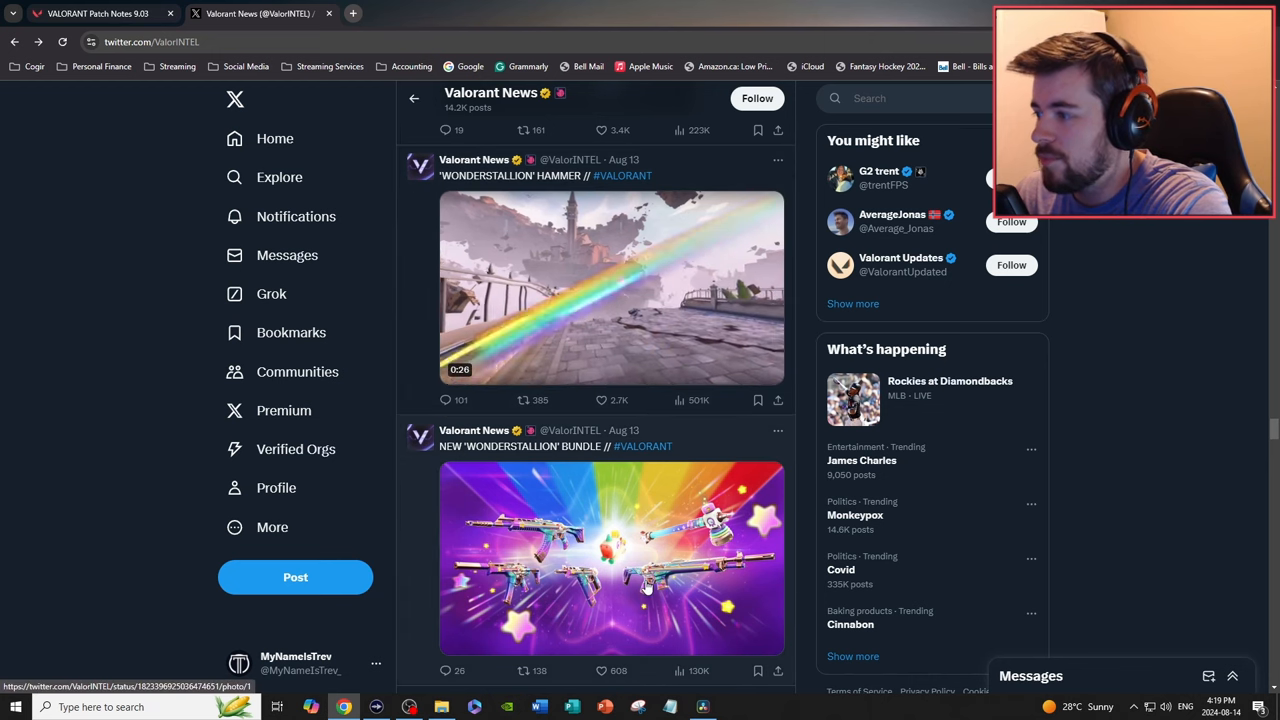
scroll(down, 3)
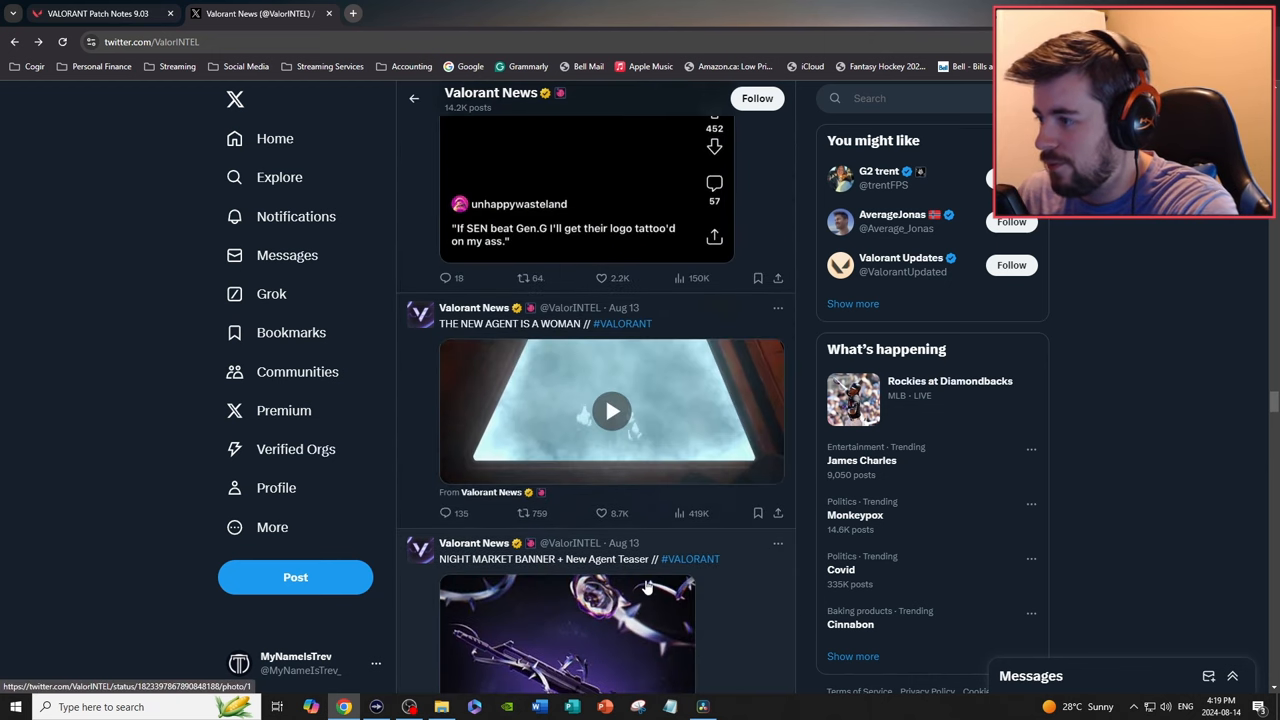
scroll(down, 3)
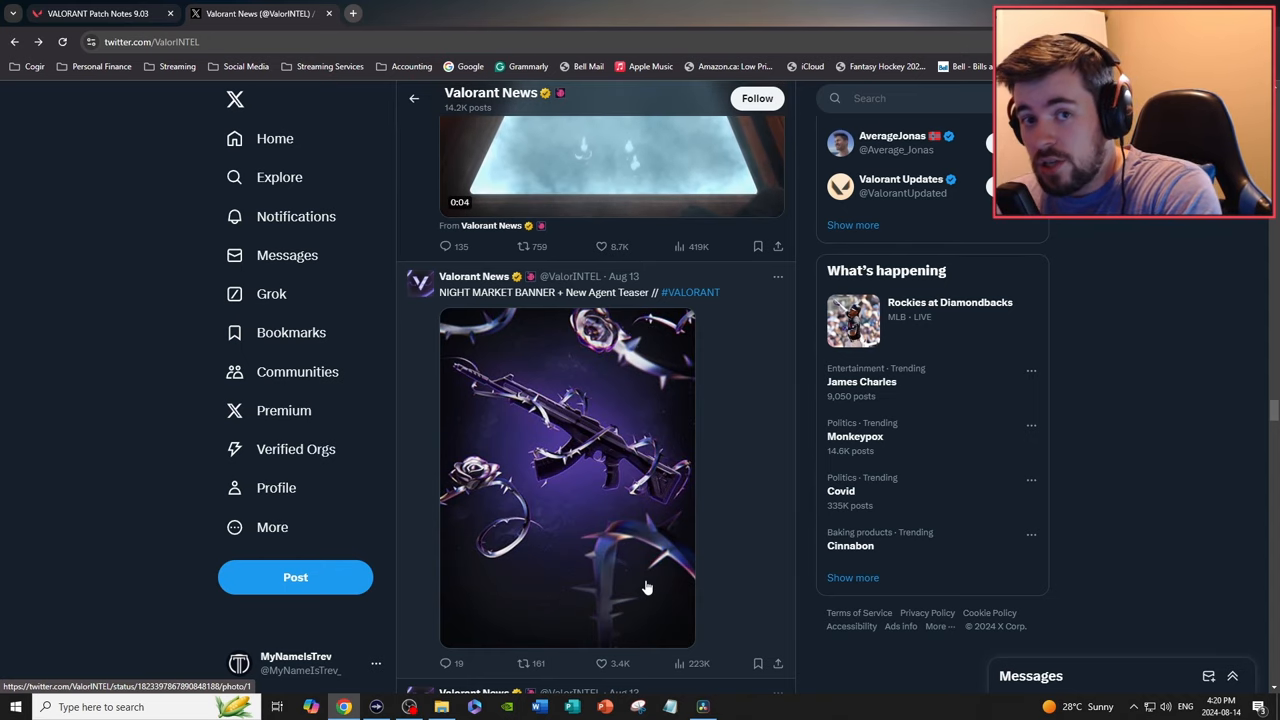
click(567, 481)
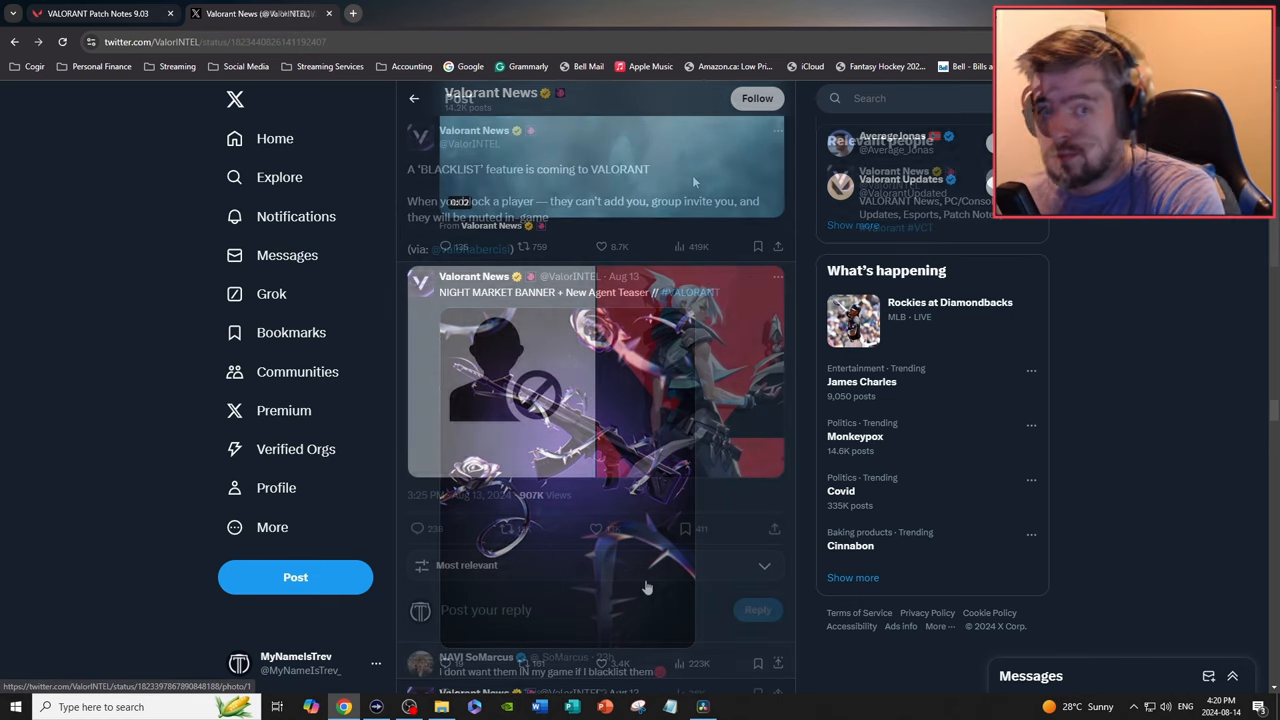